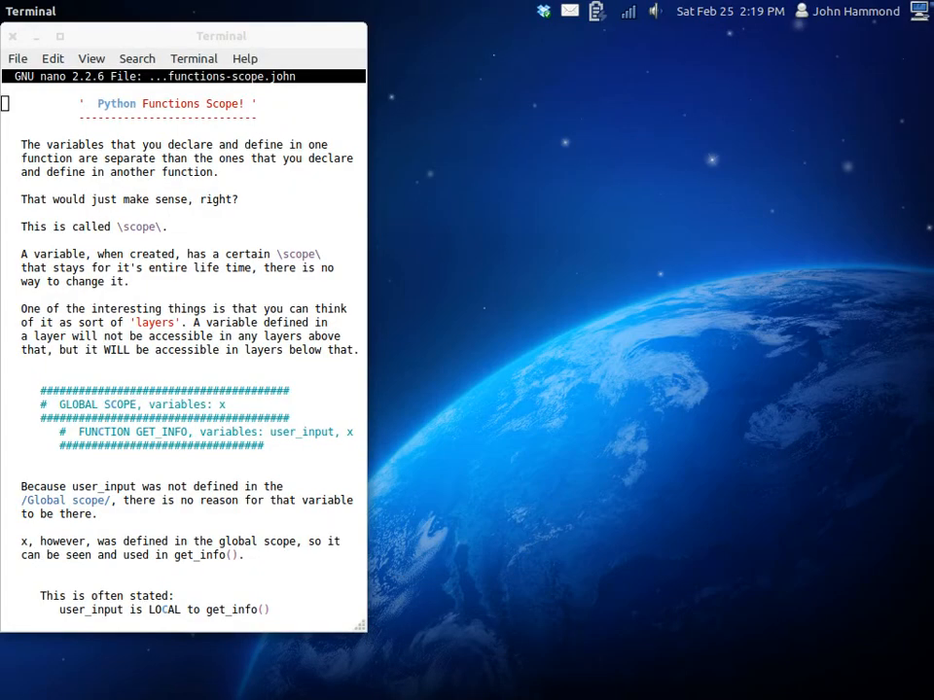
mouse_move(914, 417)
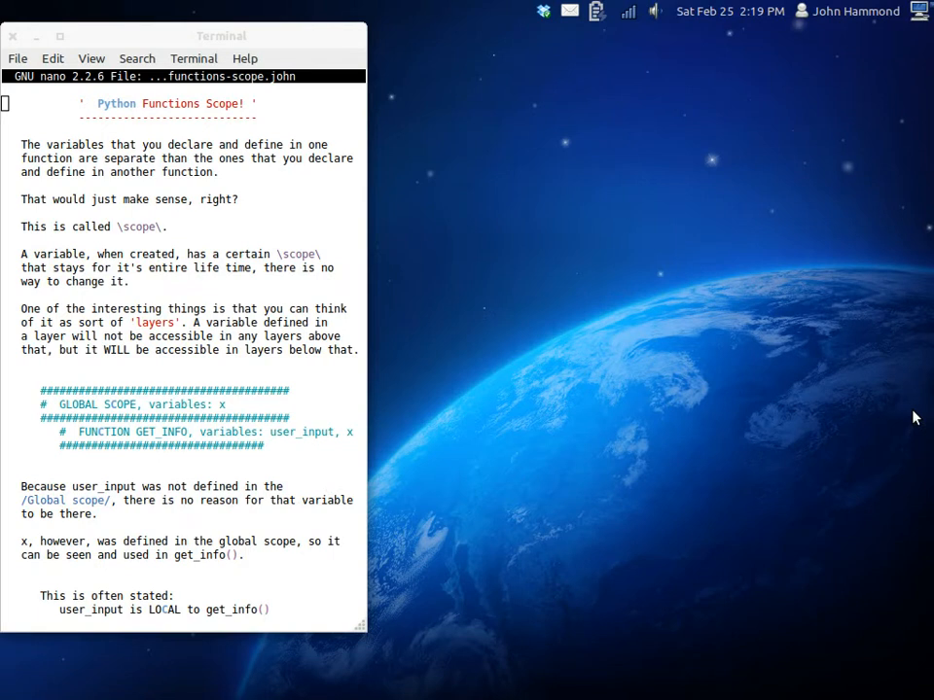
mouse_move(297, 277)
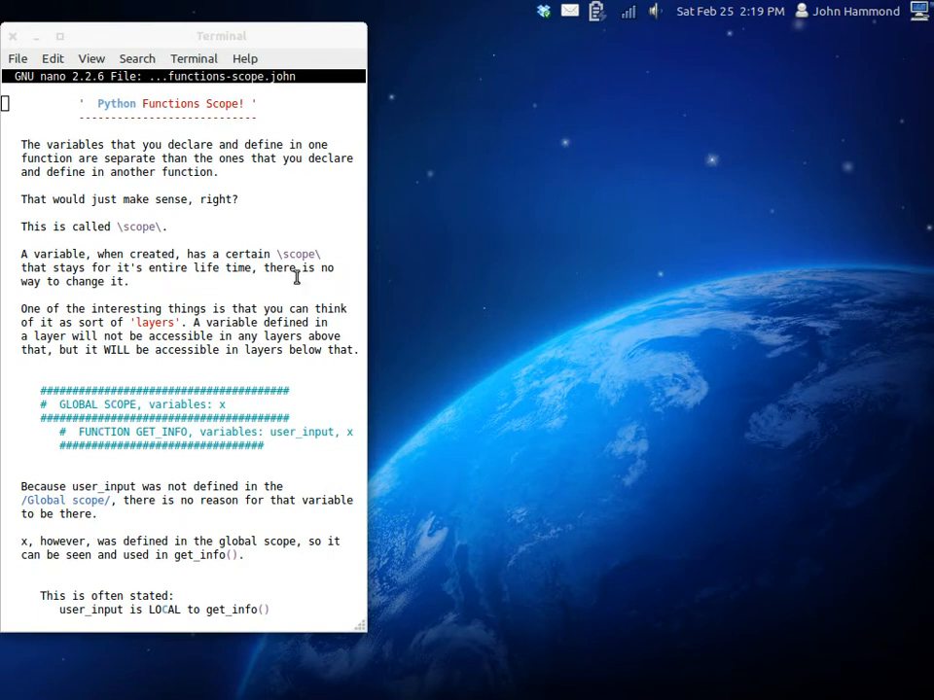
mouse_move(614, 420)
type("idle")
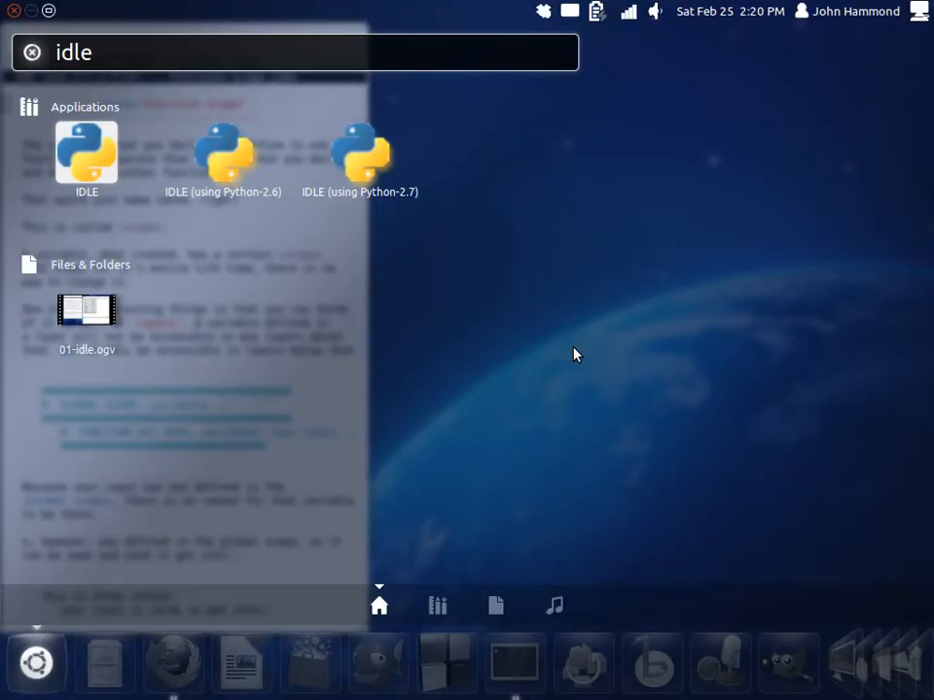
Launch IDLE and type the #!/usr/bin/env python shebang as the new script's first line
left_click(86, 154)
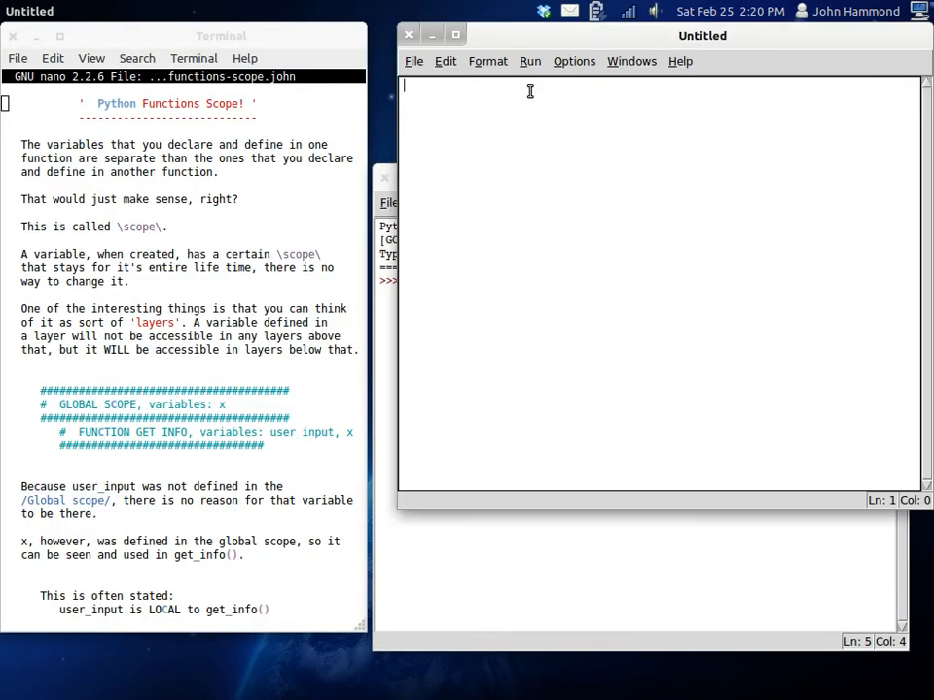
type("#!/")
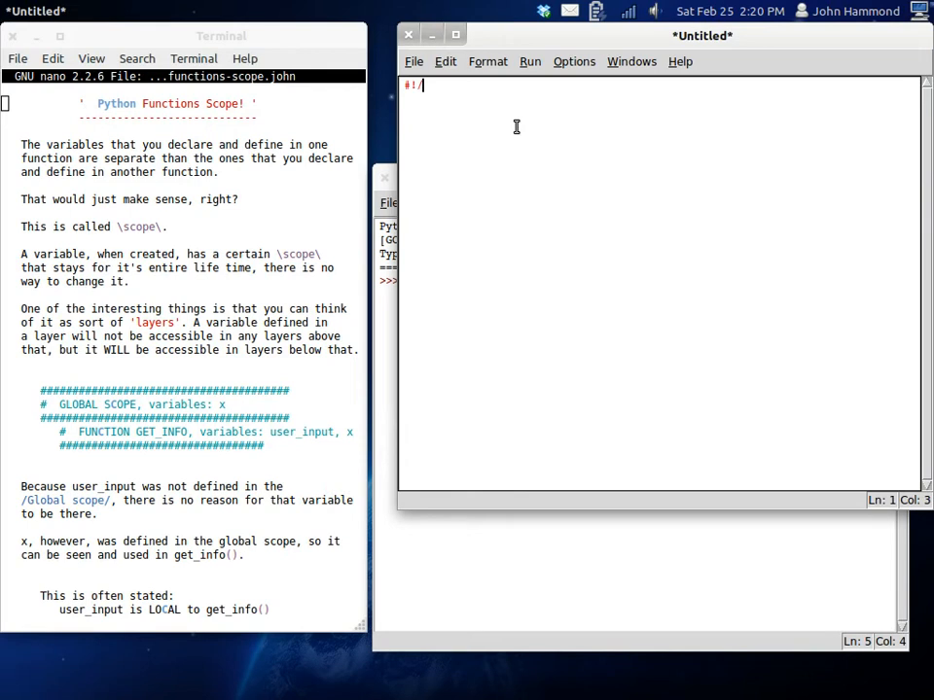
type("usr/bin/")
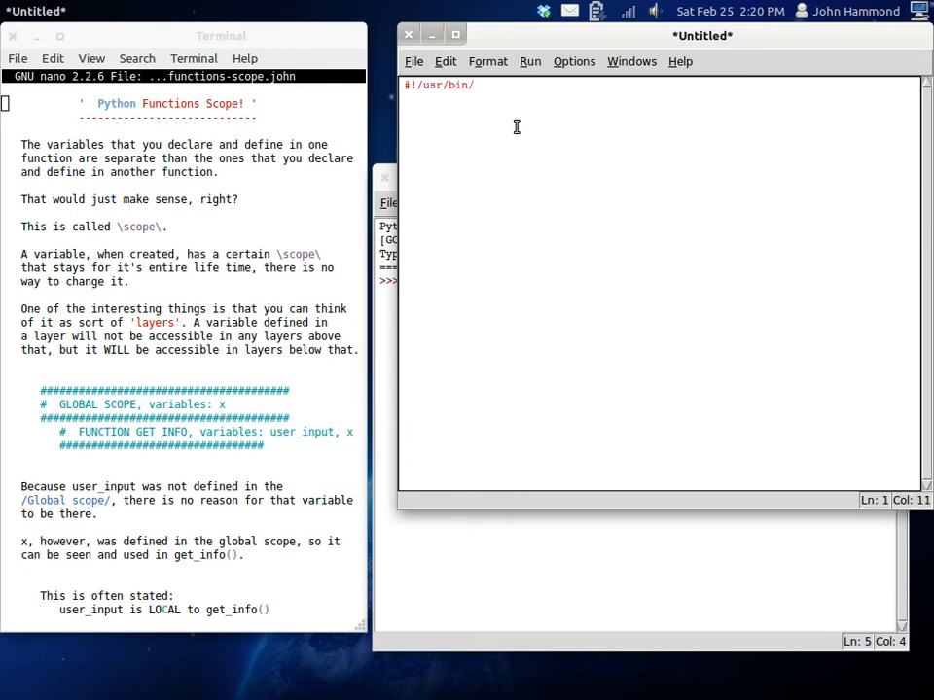
type("env python")
type("f")
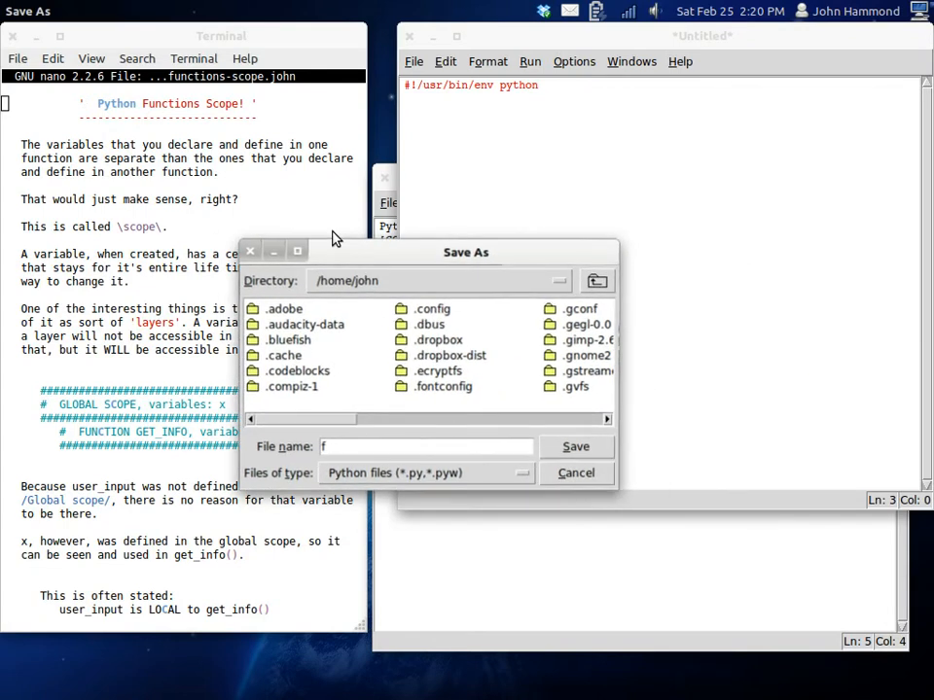
Save the script as file.py, overwriting the old file, and add the 'Let's run a function!' print
left_click(575, 447)
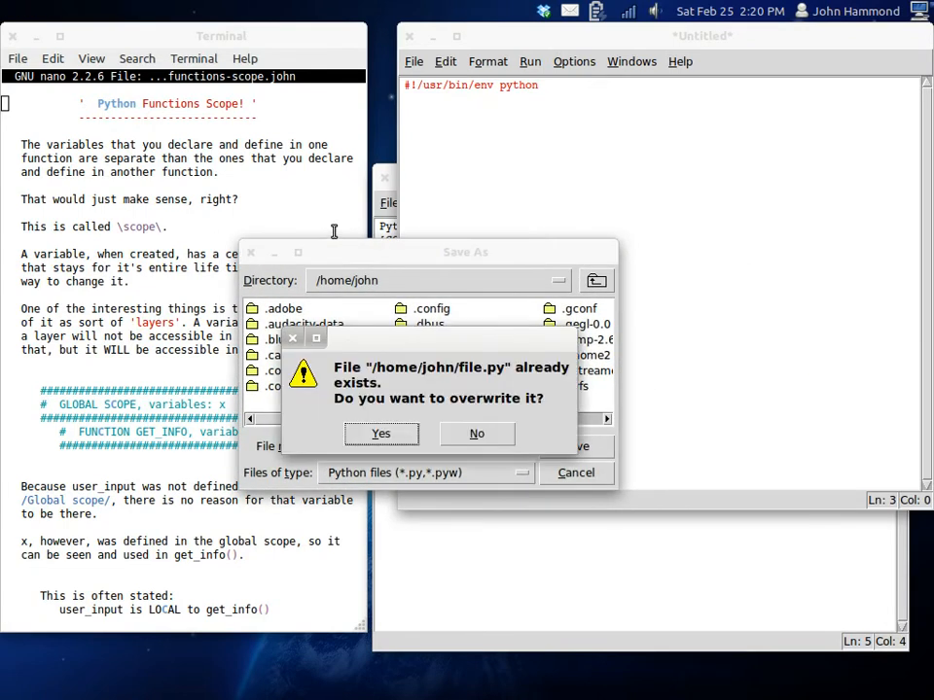
left_click(380, 433)
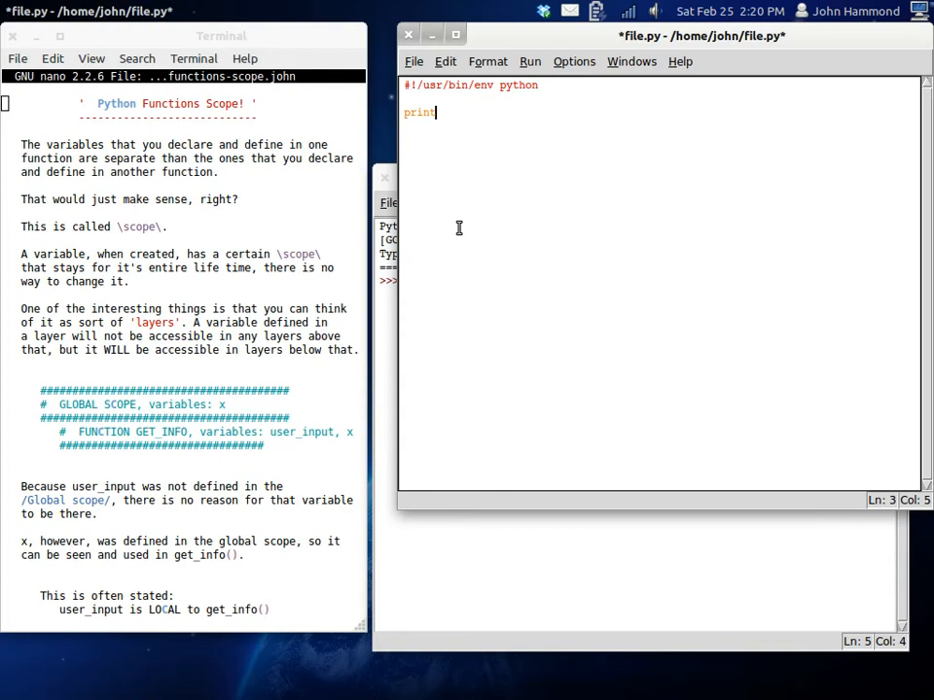
type("(\"Let's run a")
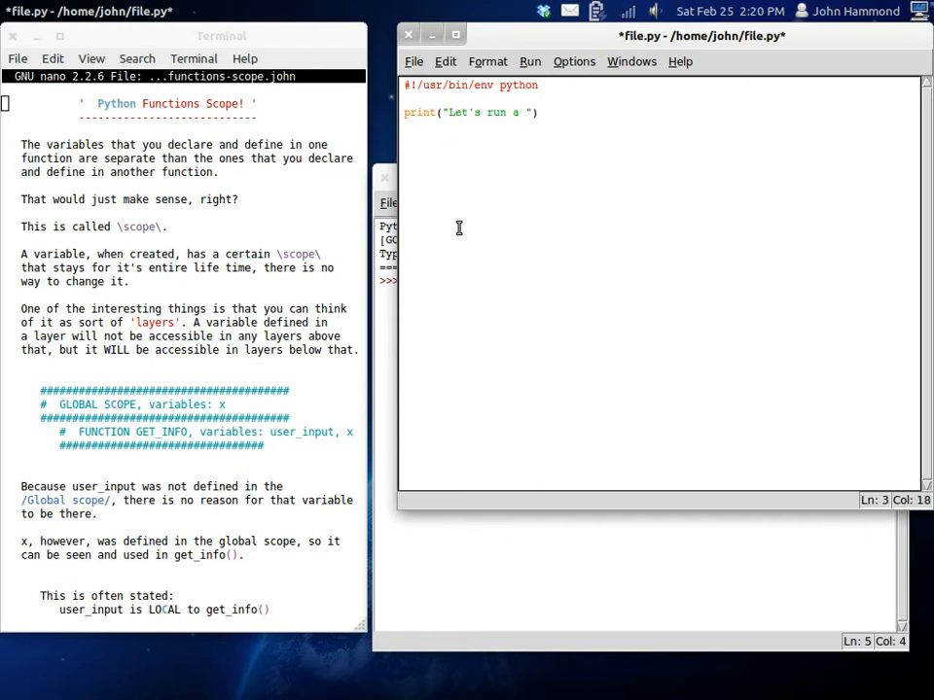
type("function!\");")
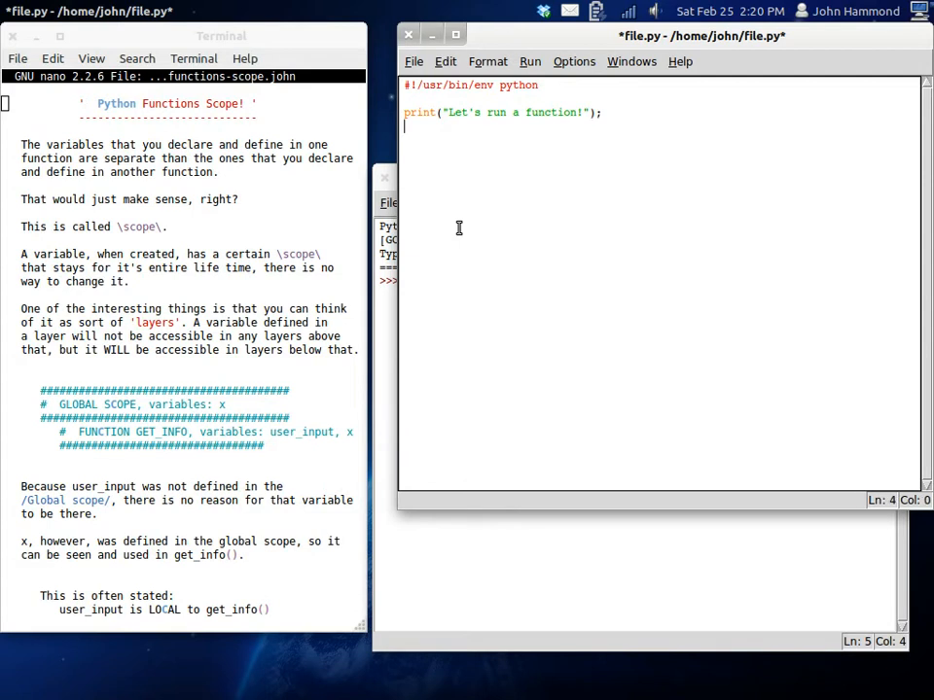
Define an empty get_info() function and add a get_info() call below it
type("def get_")
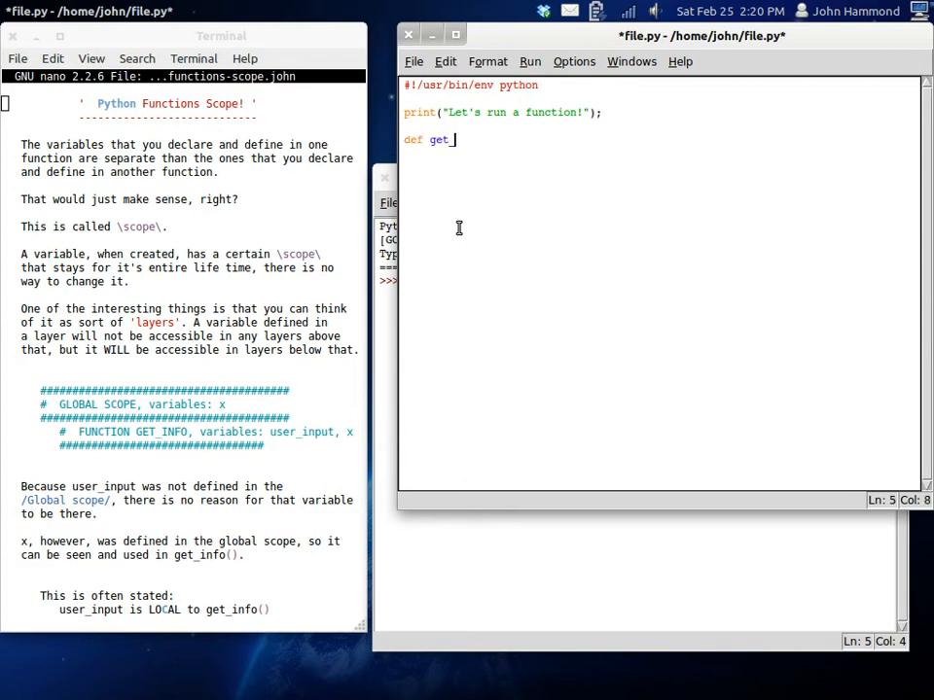
type("_info( )")
left_click(662, 167)
type("#}")
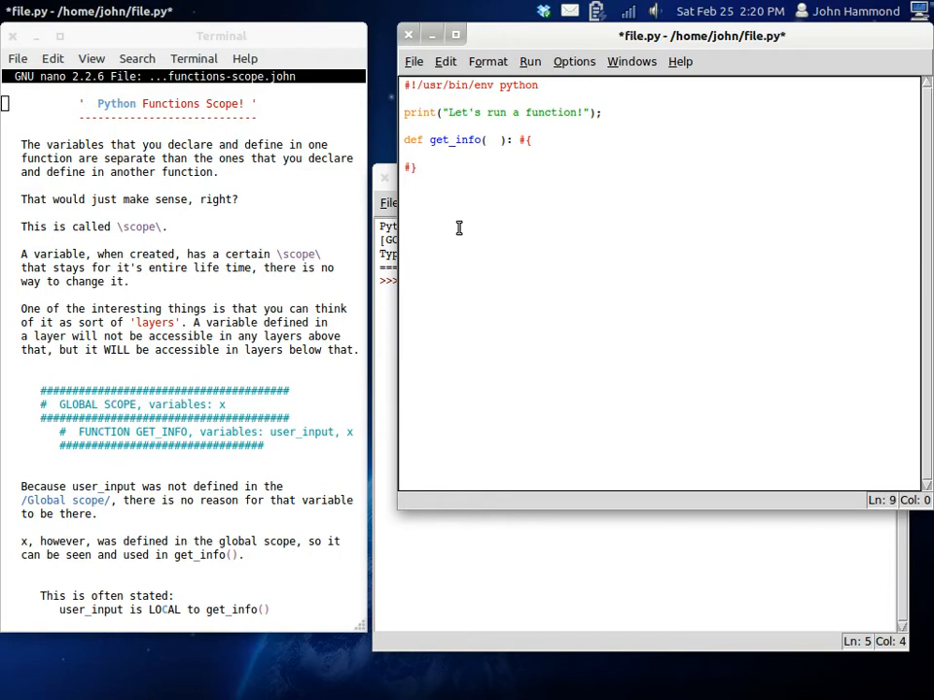
type("print()")
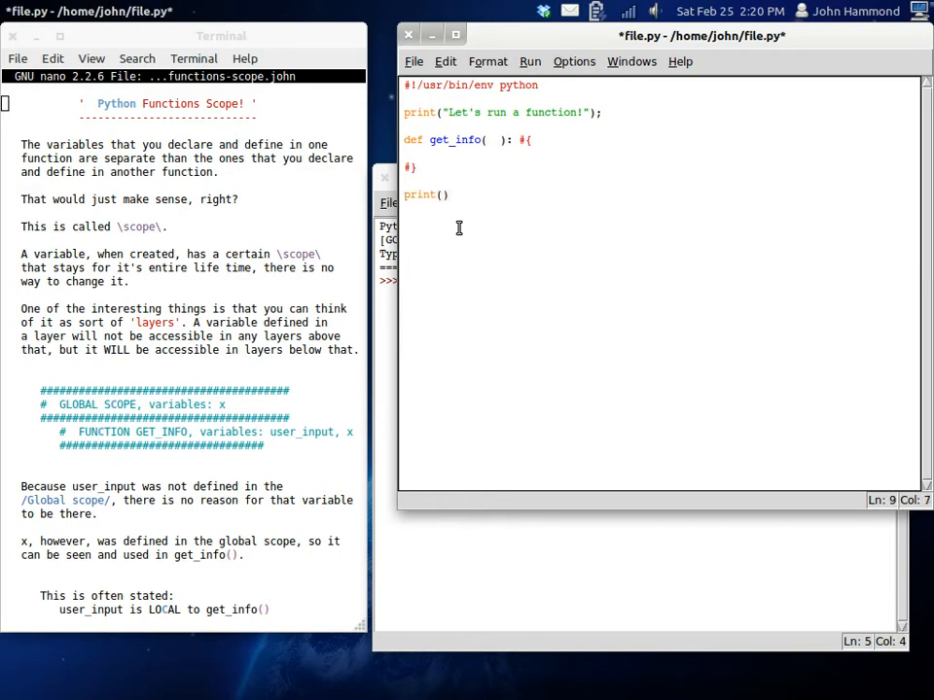
type("get_i")
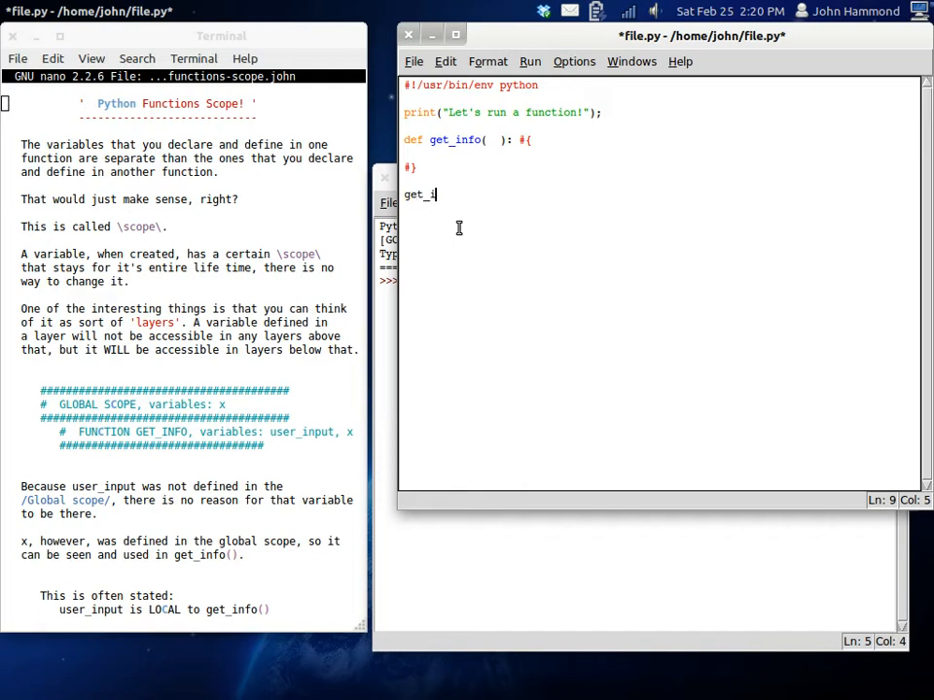
type("nfo();")
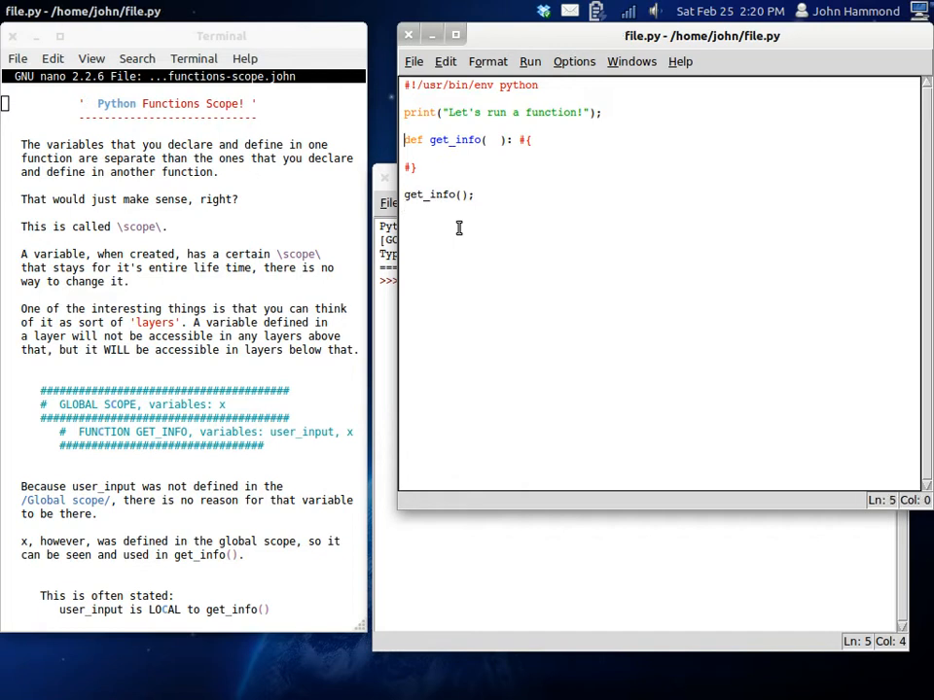
Add the 'What should we say?' input and 'Let's say:' print, then run and answer 'ehrgaeohr'
type("user_input = raw_input(")
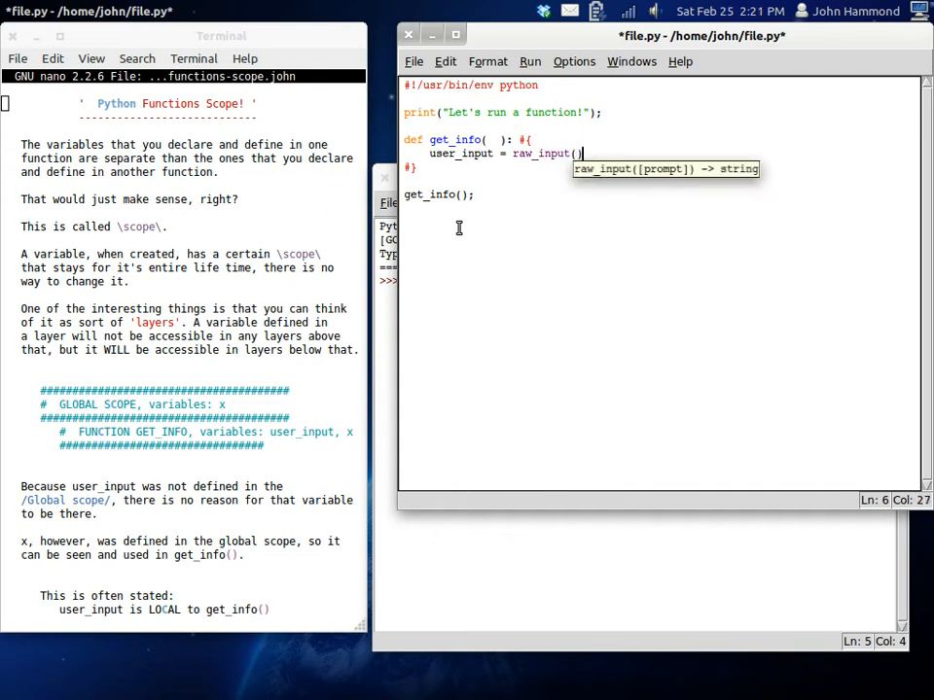
type("\"")
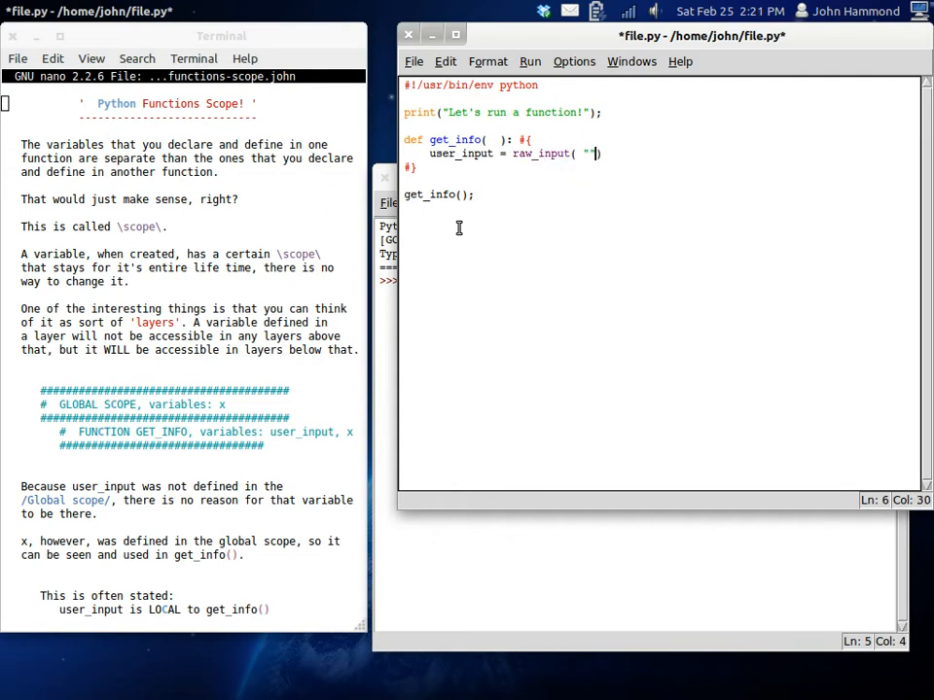
type("What should we say?")
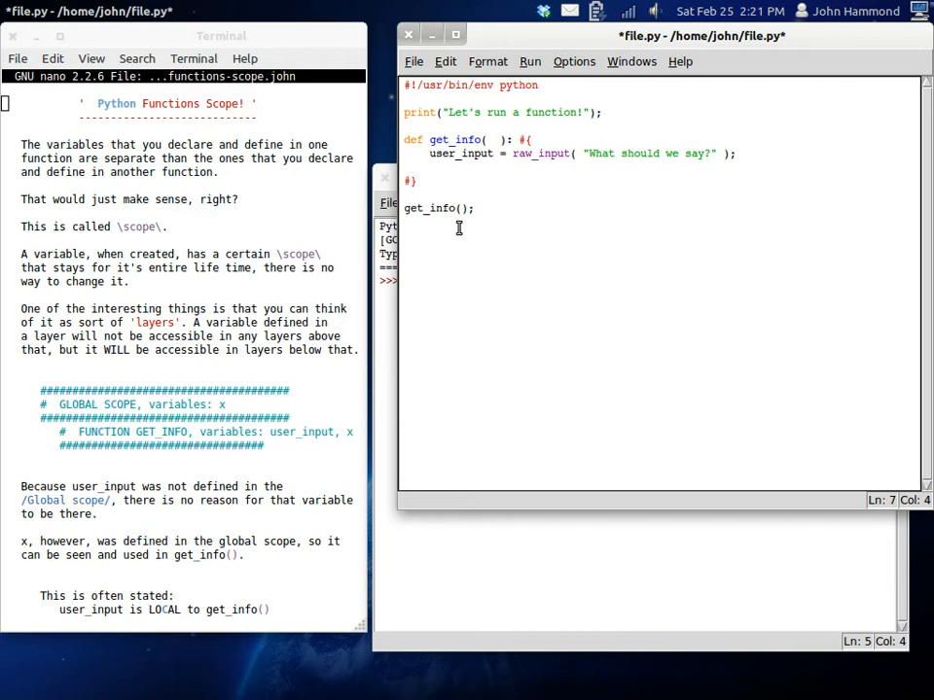
type("print(\"Let's say\"")
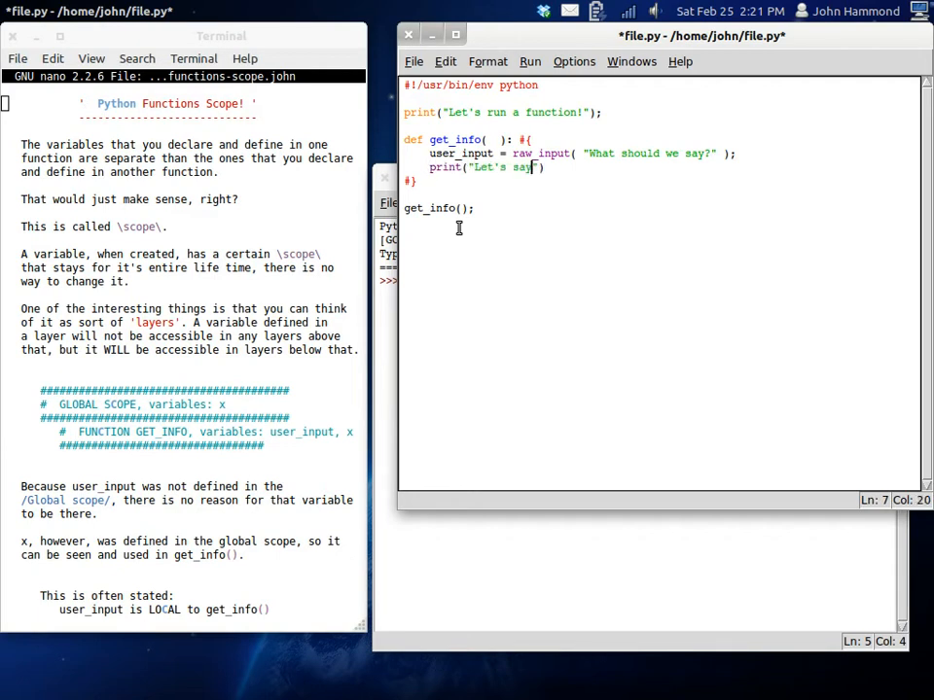
type(": \\t")
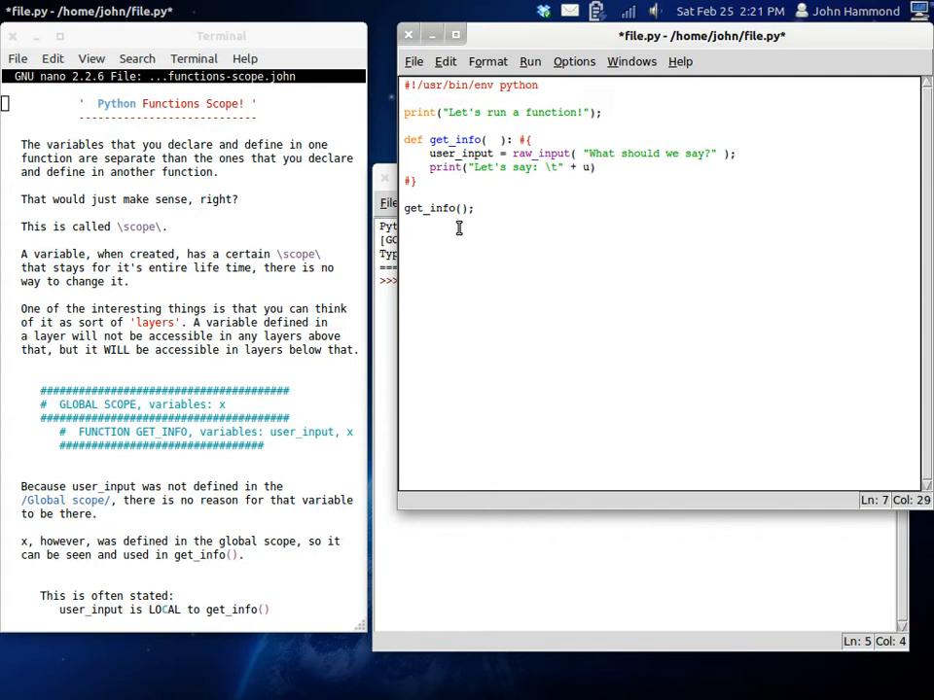
type("ser_input")
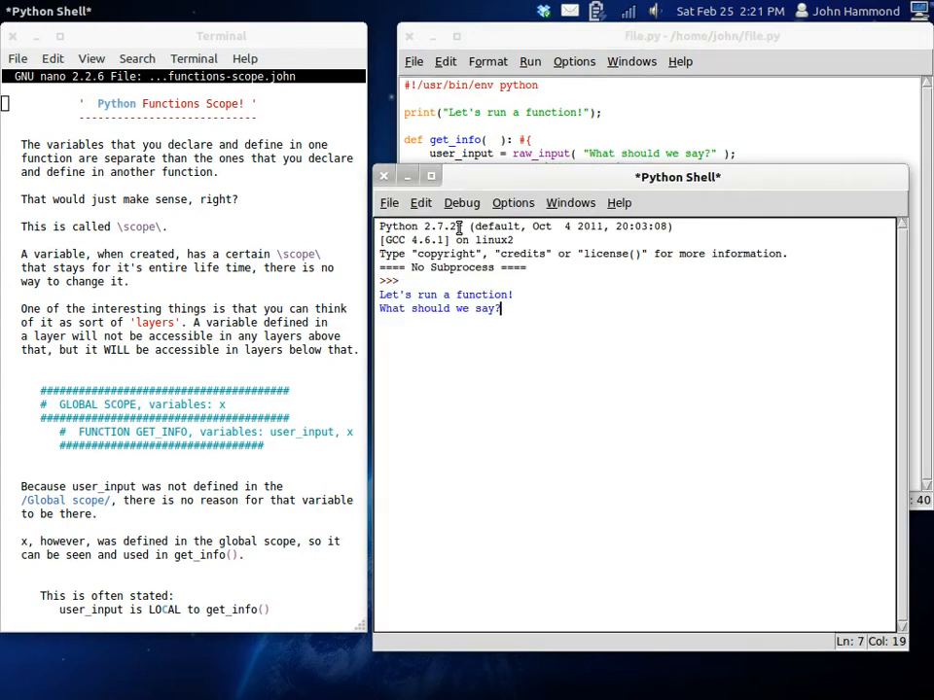
type("ehrgaeohr")
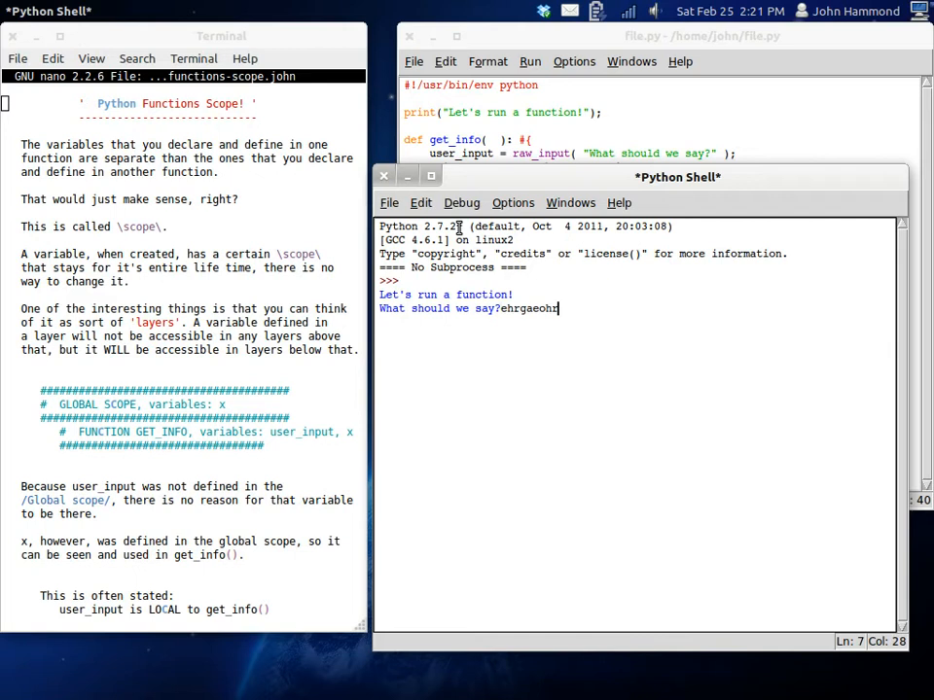
key("Return")
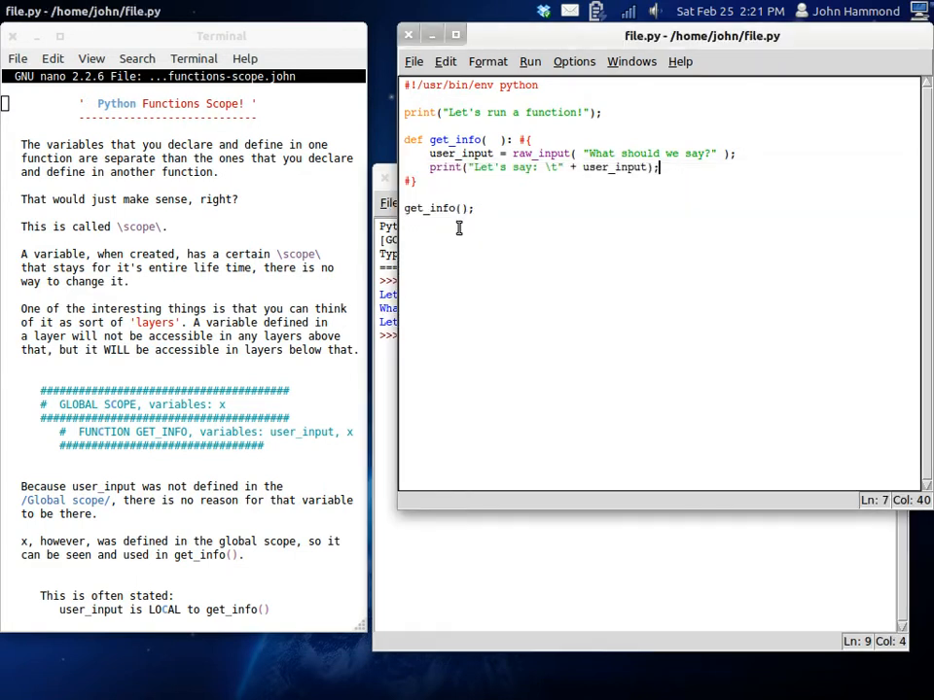
Add a print( user_input ) line after the prompt
left_click(710, 154)
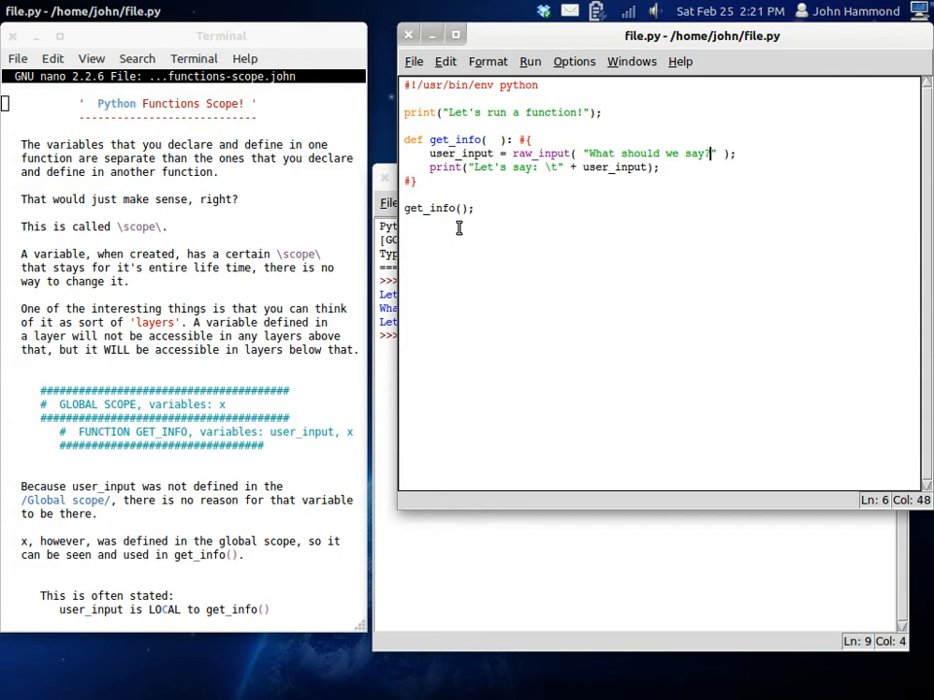
type("\\n")
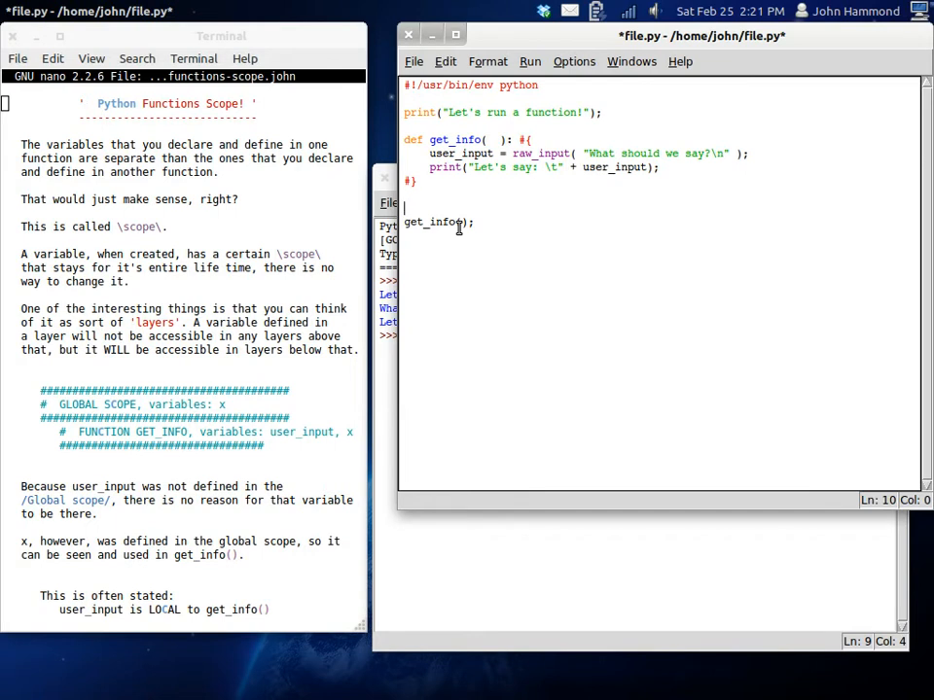
type("print( )")
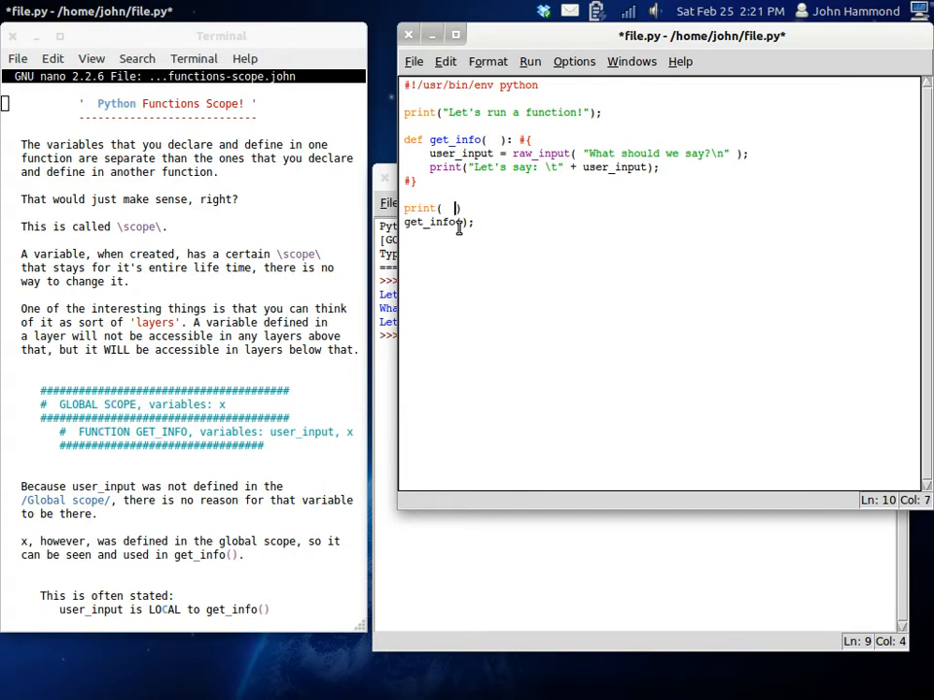
type("user_input")
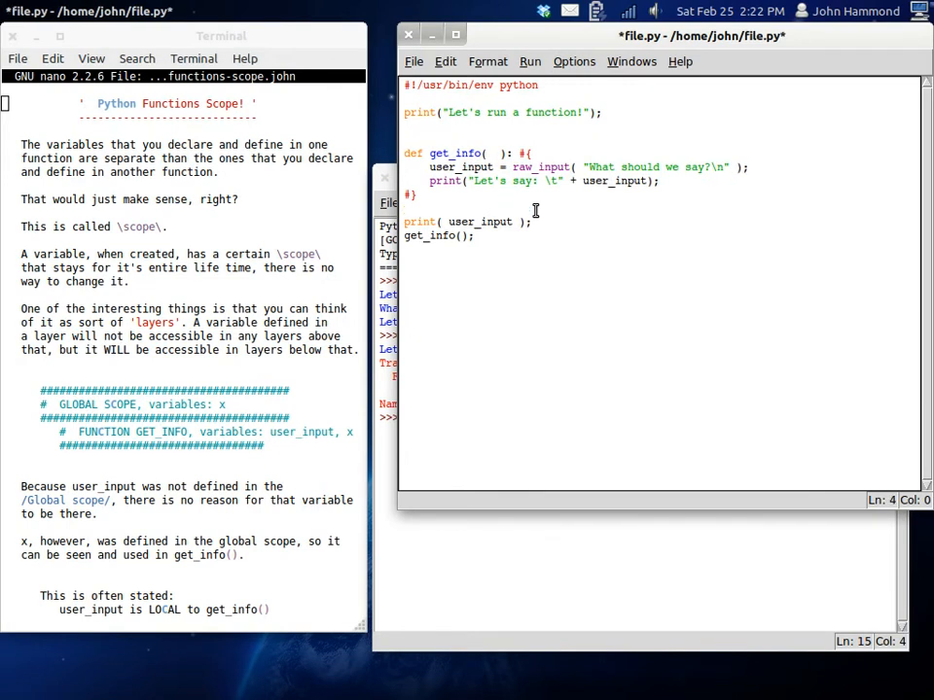
Define global x = 4 and add print( x ) inside get_info
type("x = 4;")
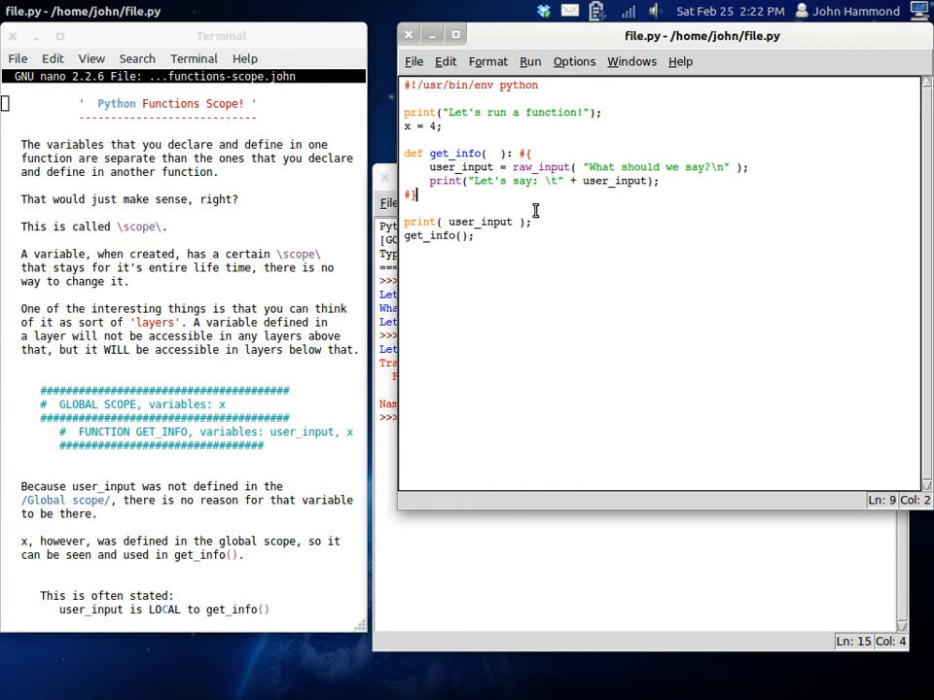
type("print()")
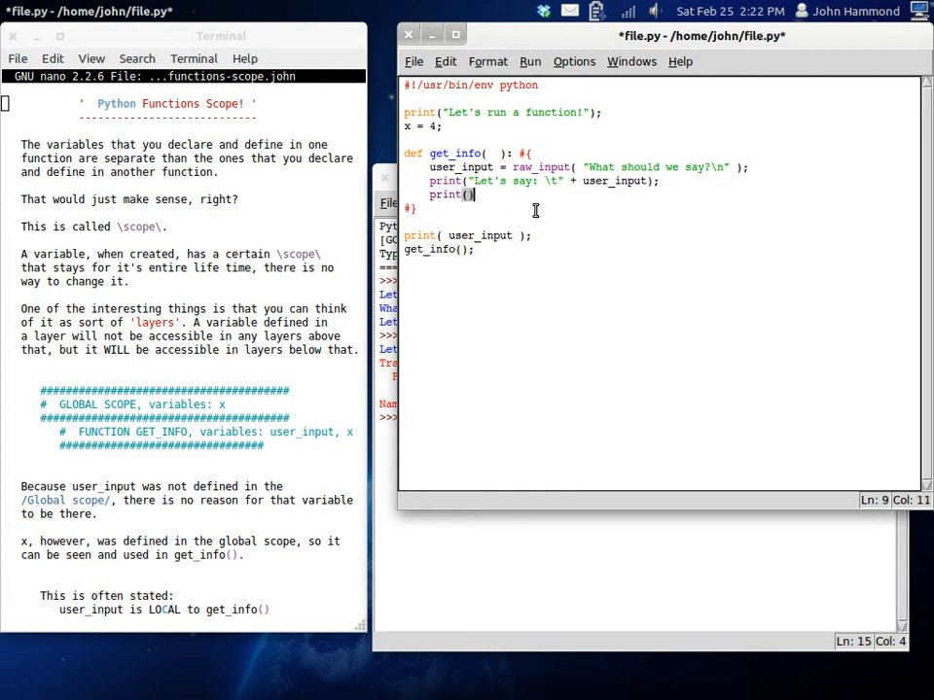
type("x")
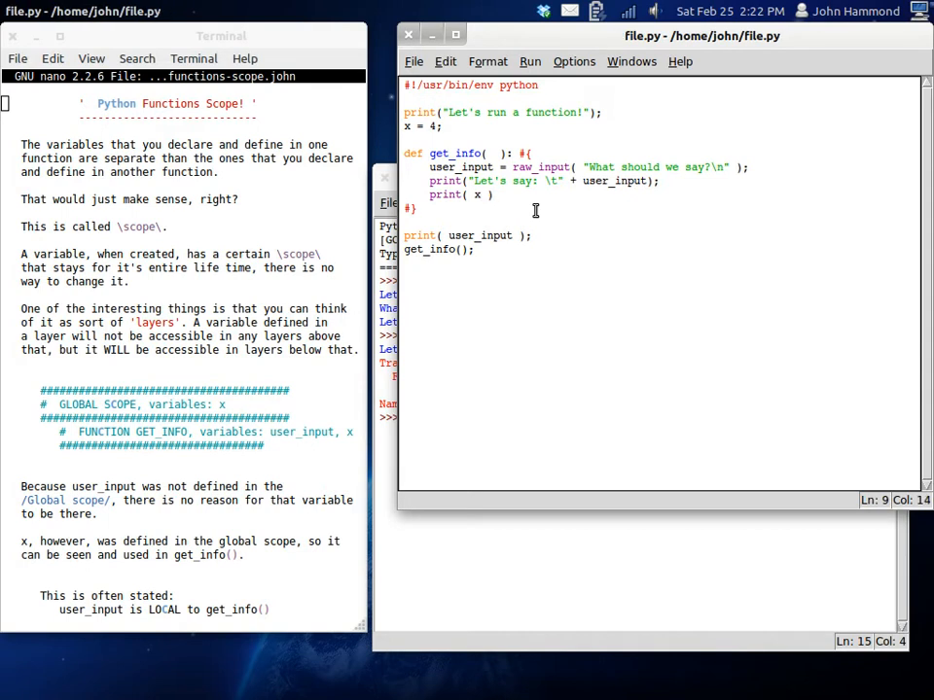
type(";")
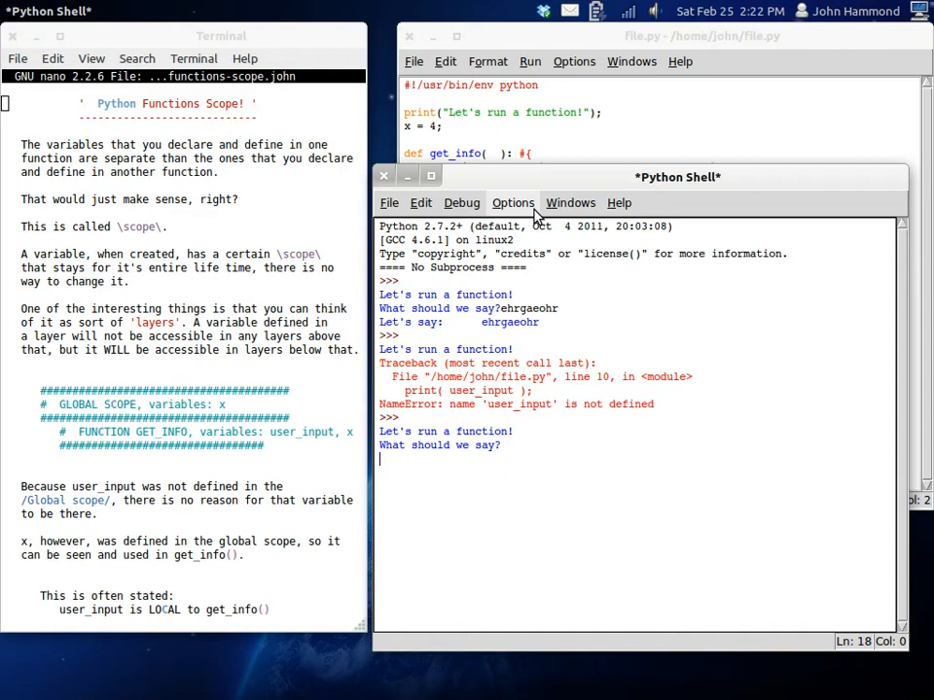
Run file.py and answer the prompt with 'kjdfhg;adfj'
type("kjdfhg;adfj")
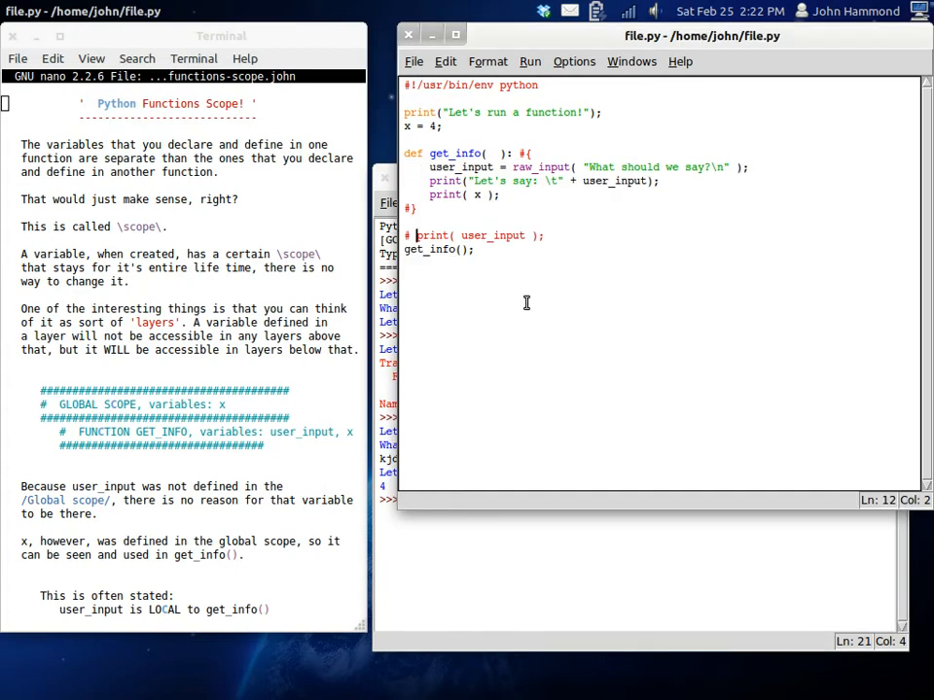
mouse_move(568, 286)
type("x = 4;")
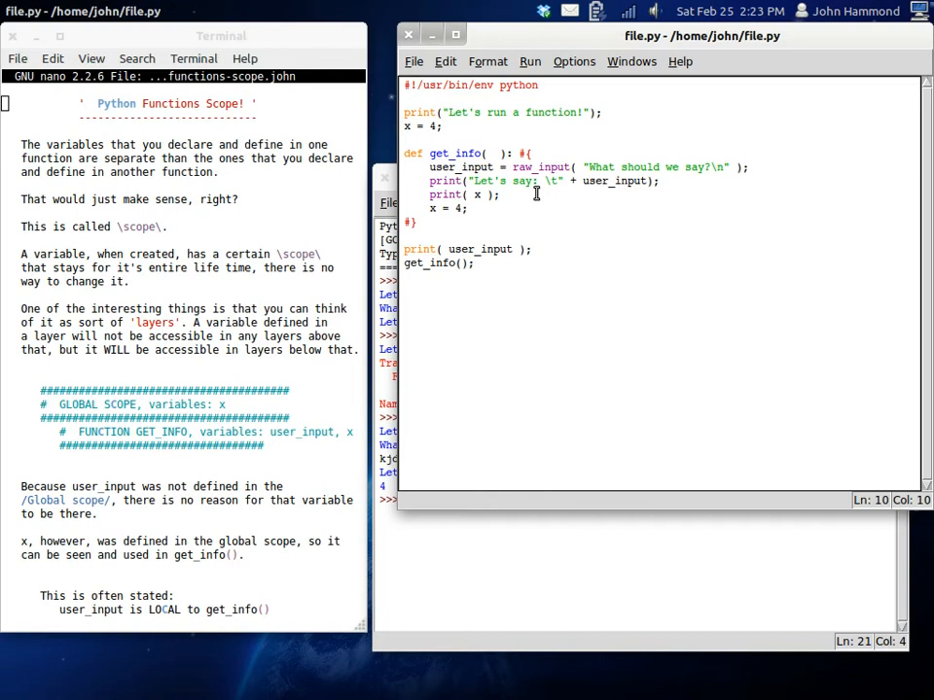
Change the inner x to 5, set global x = 3, save, and add another print( x )
type("5")
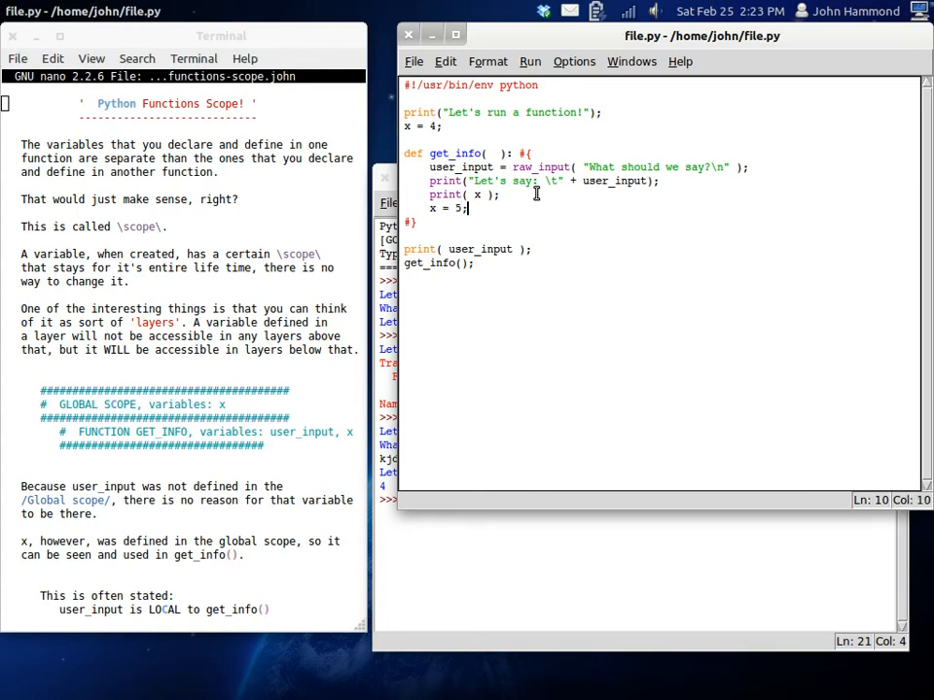
type("x= 4")
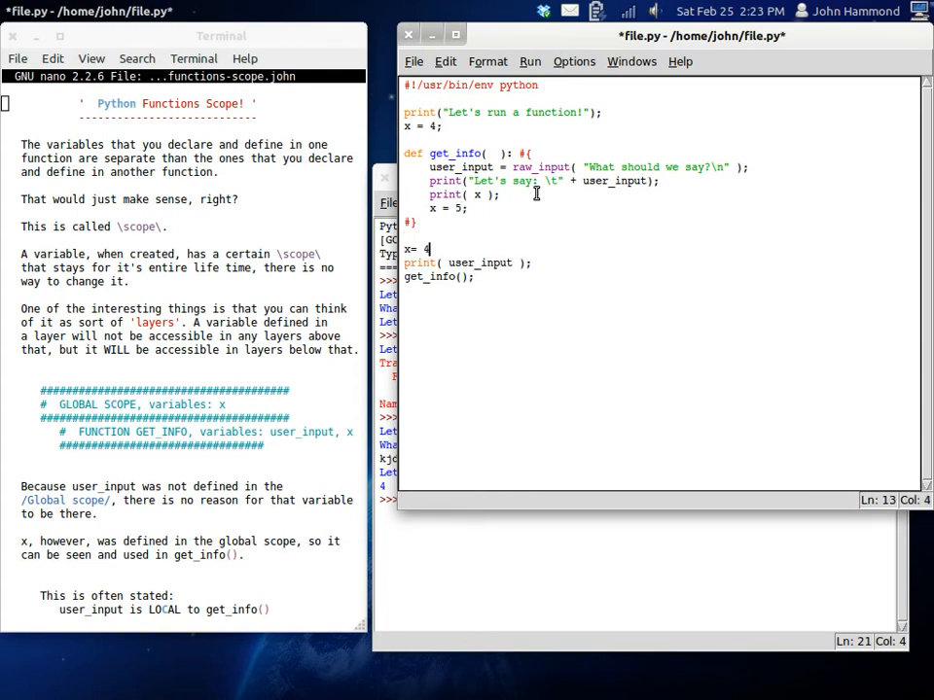
type("3;")
type("print( x )")
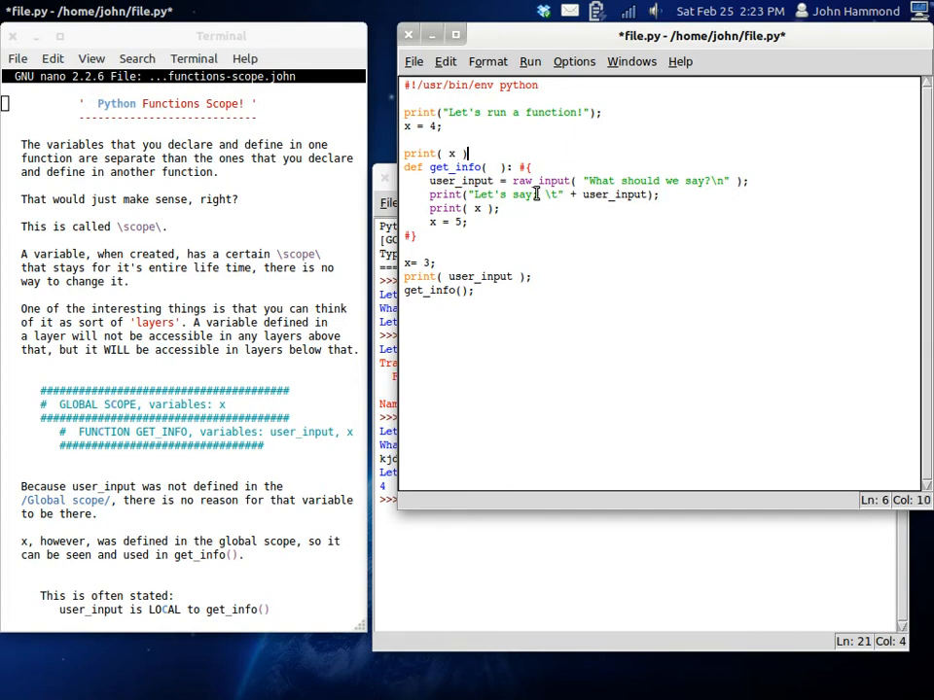
key("ctrl+s")
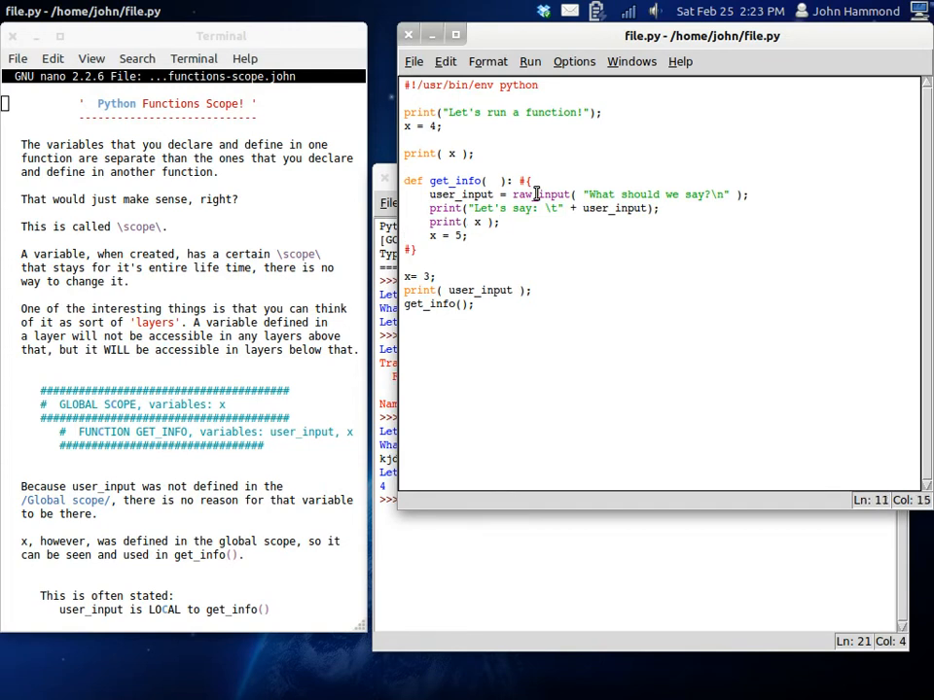
type("pri")
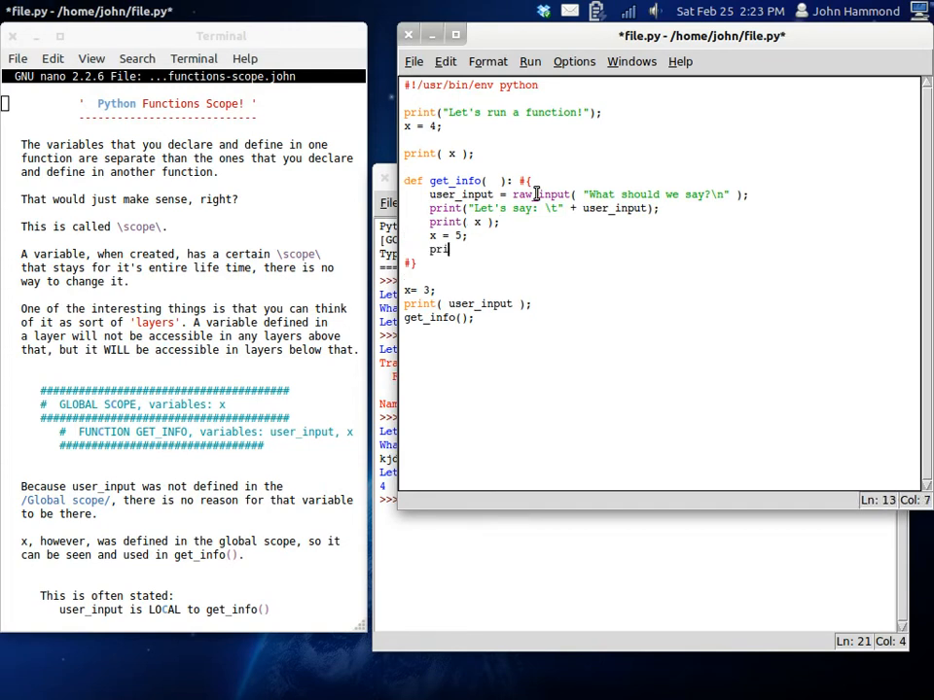
type("nt( x )")
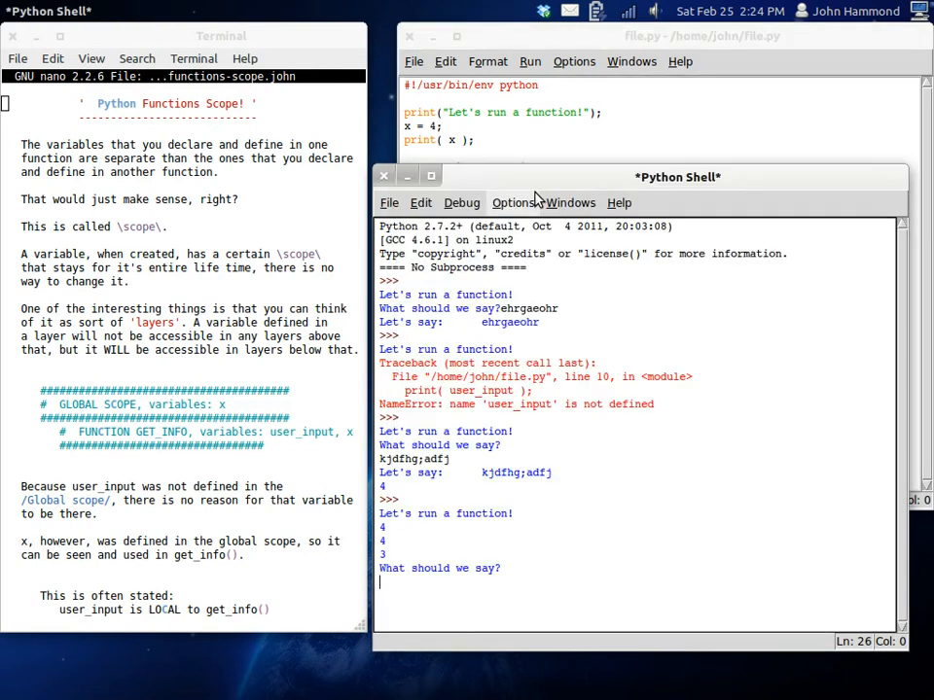
mouse_move(513, 211)
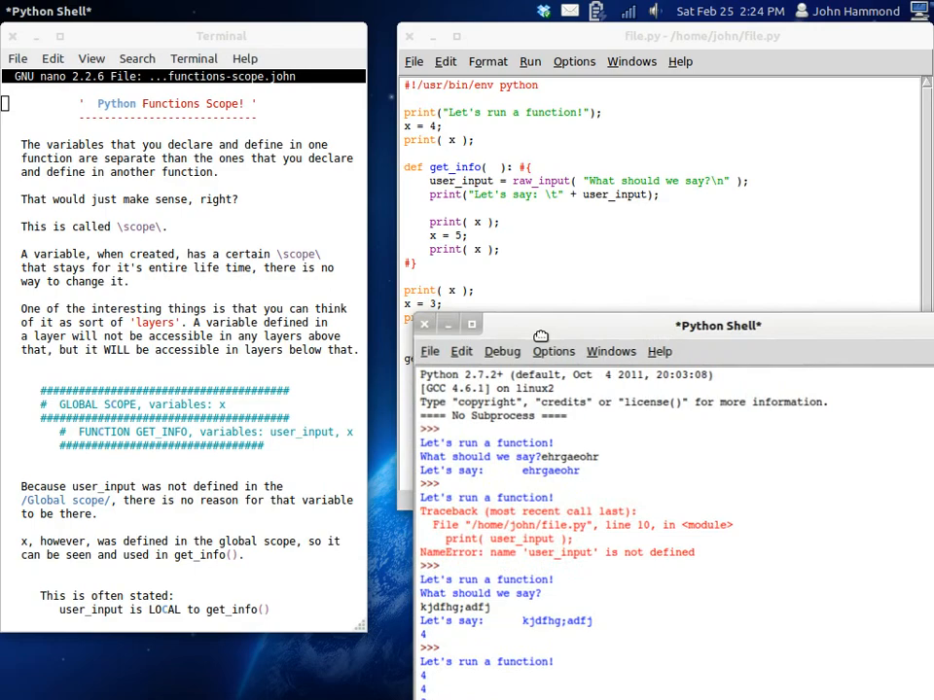
Drag the Python Shell window aside to reveal the code and the UnboundLocalError traceback
left_click_drag(541, 326, 695, 110)
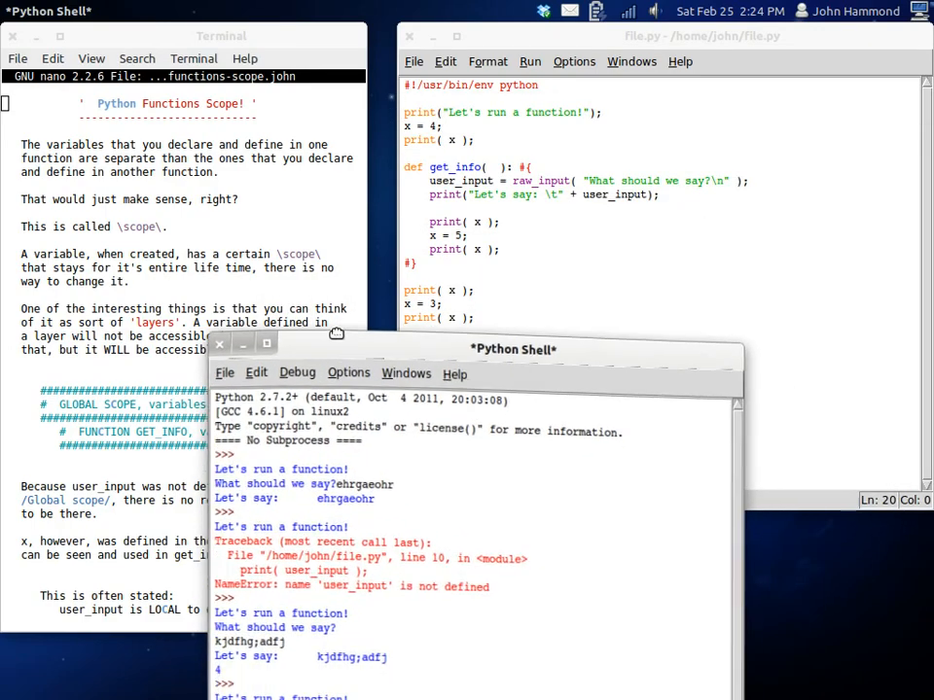
left_click_drag(513, 350, 567, 141)
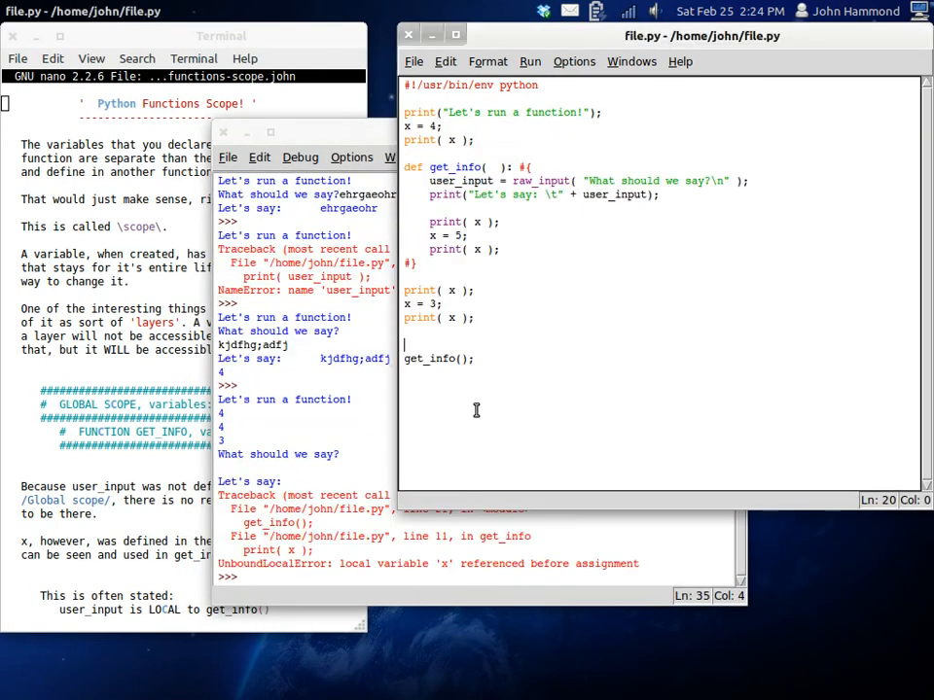
Rerun file.py, answering the prompts with 'John m' and then 'Football'
key("BackSpace")
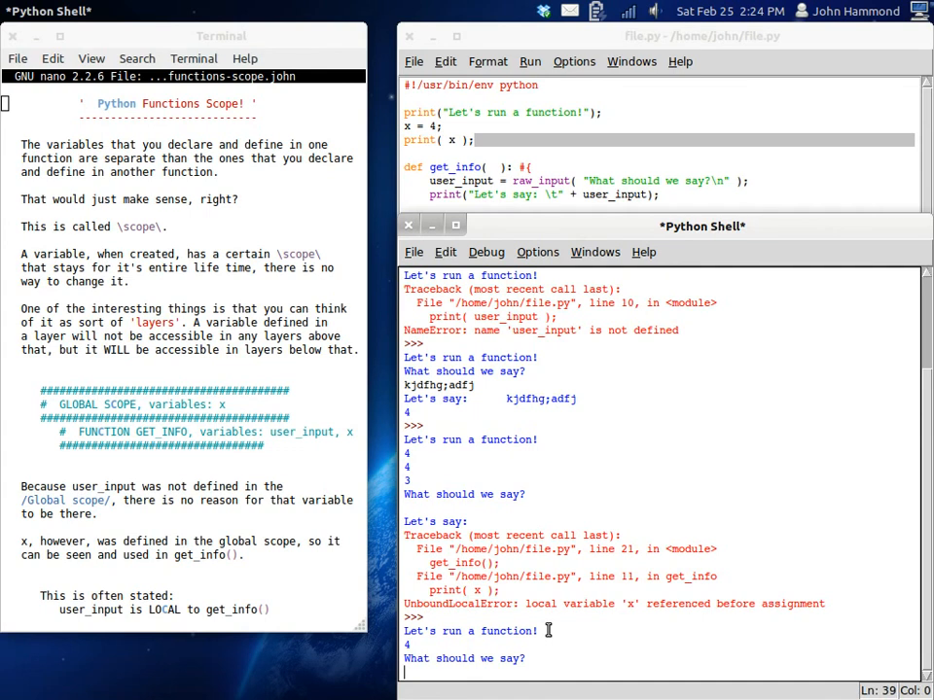
type("John m")
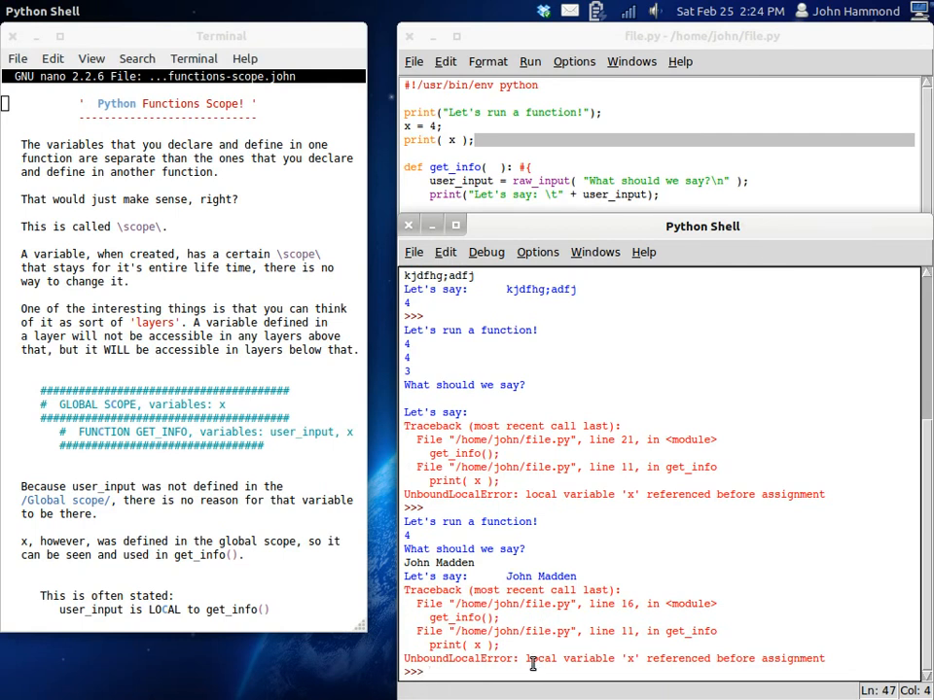
mouse_move(639, 658)
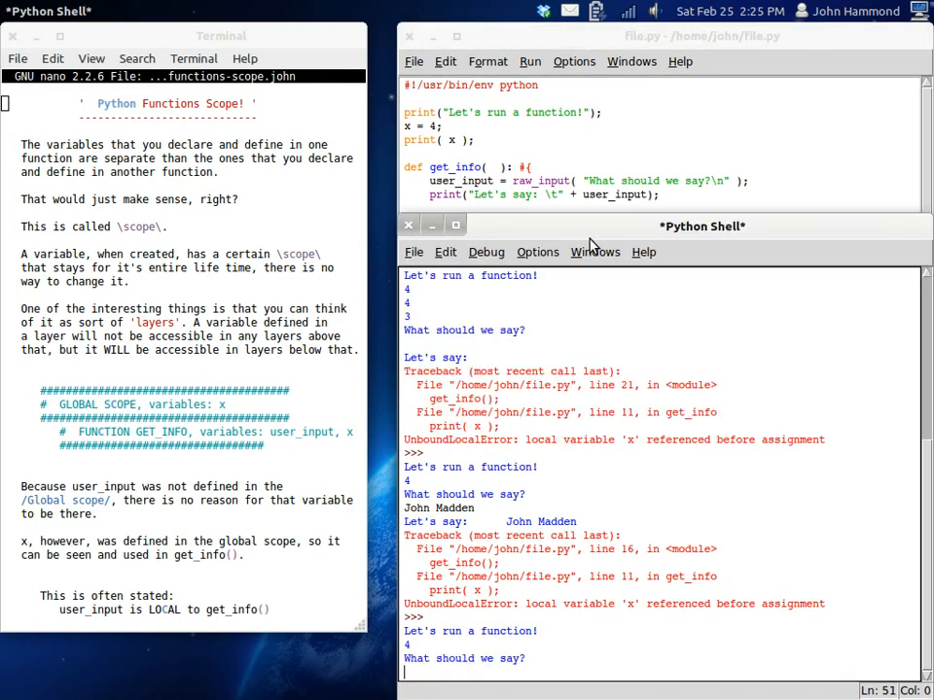
type("Football")
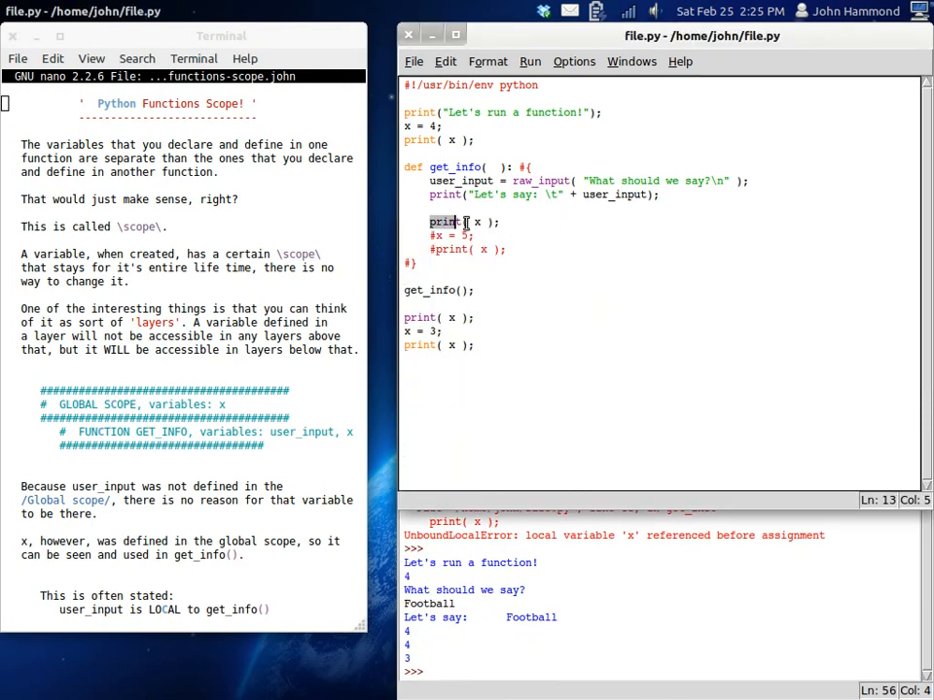
Select the first print of x inside get_info
left_click(495, 222)
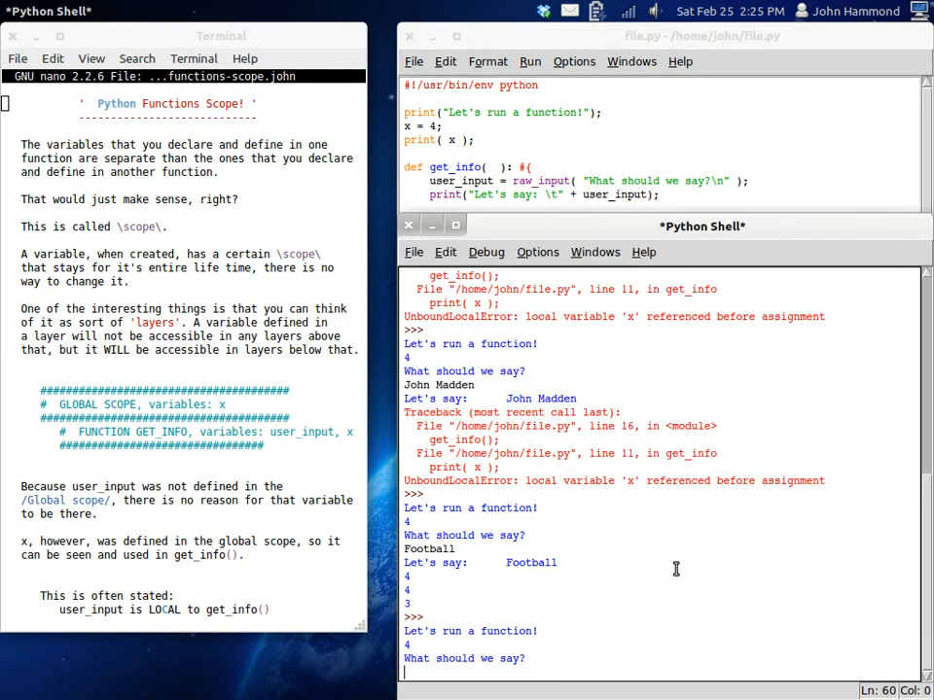
Answer the prompt with 'Here comes another chinese earthqua' and submit it
type("H")
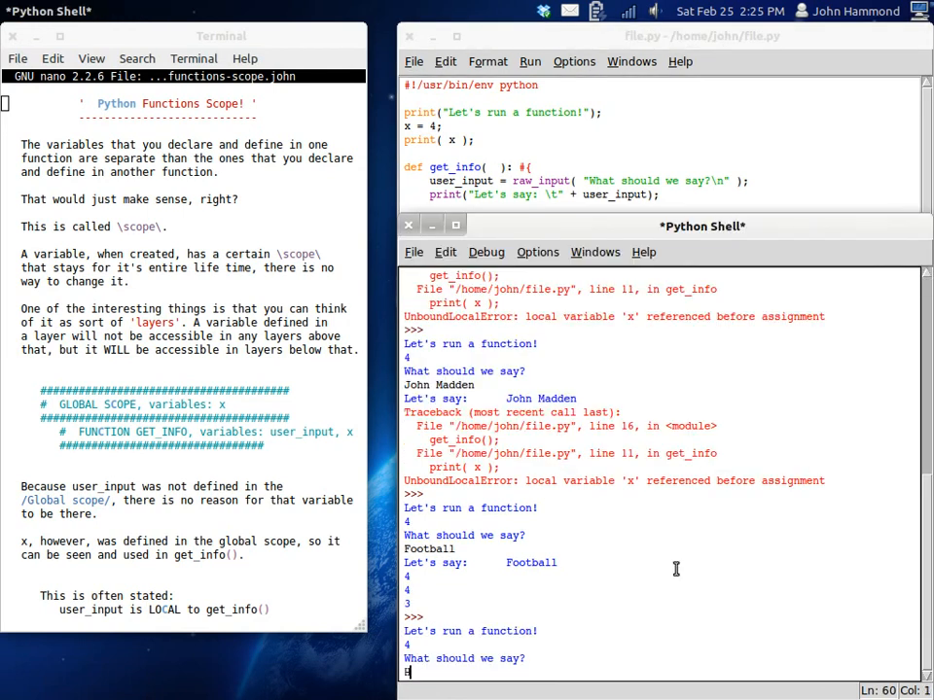
type("ere comes")
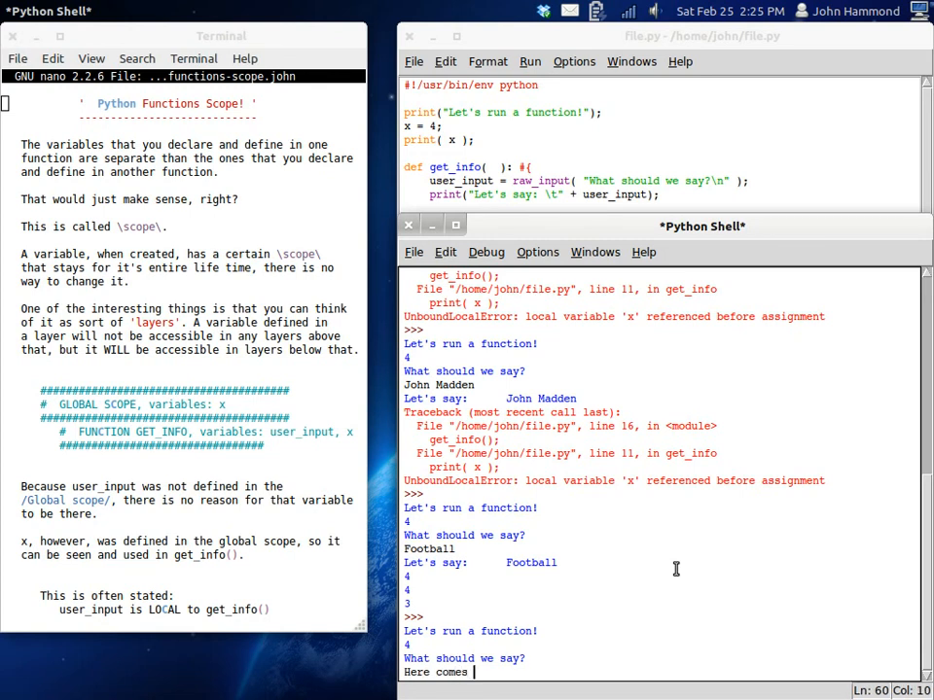
type("another chinese")
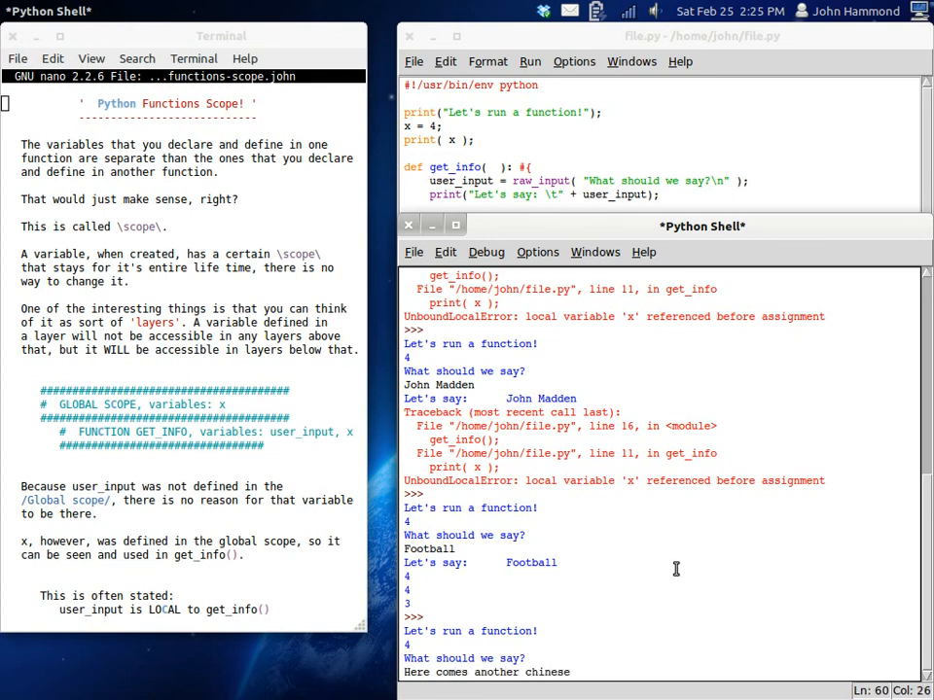
type("earthqua")
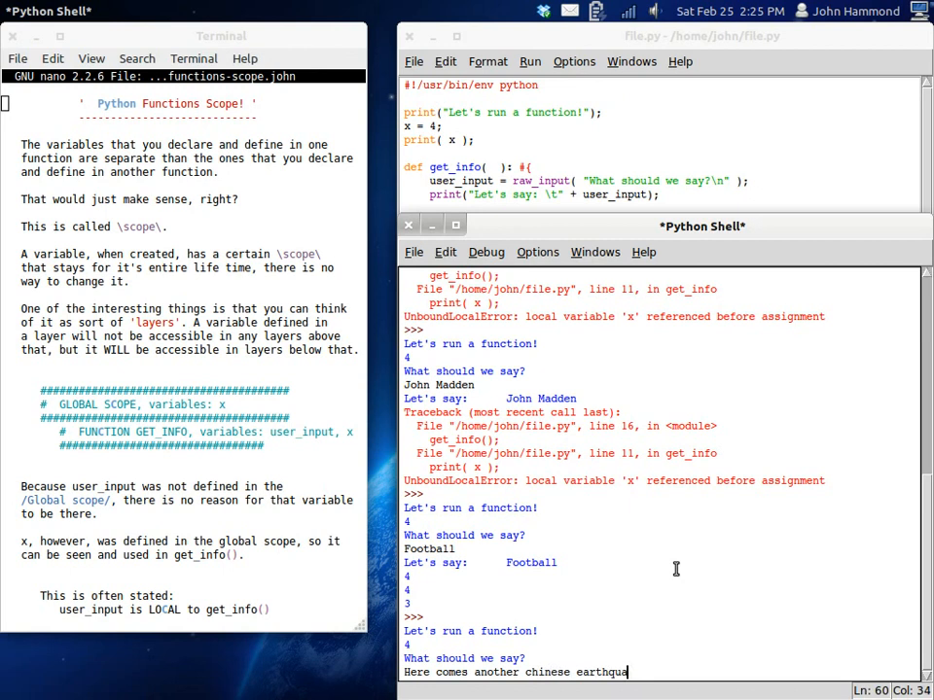
key("Return")
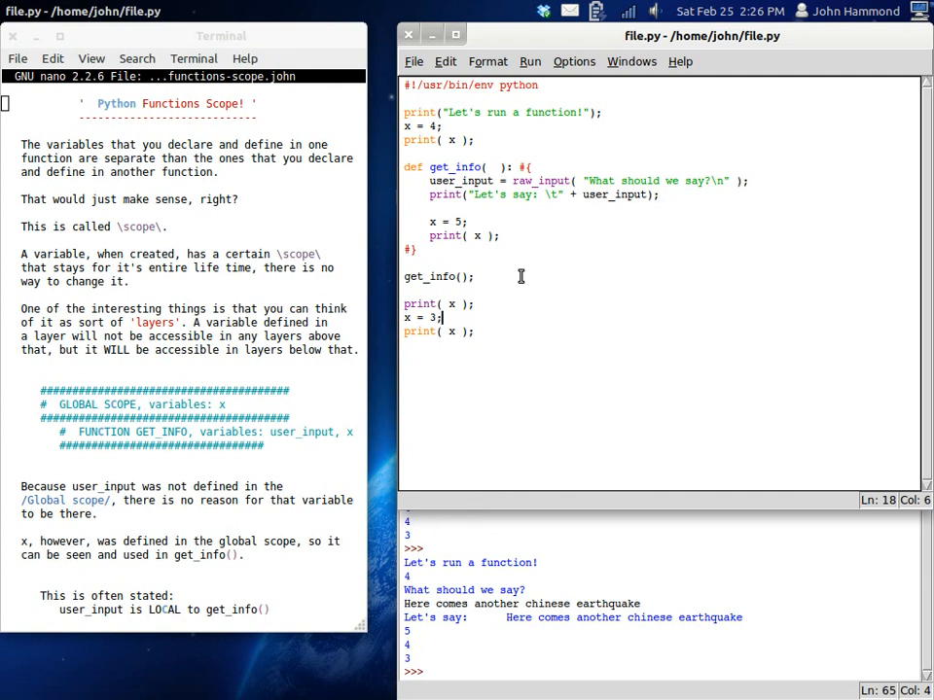
Insert a blank line between x = 3 and the final print(x) in file.py
key("Return")
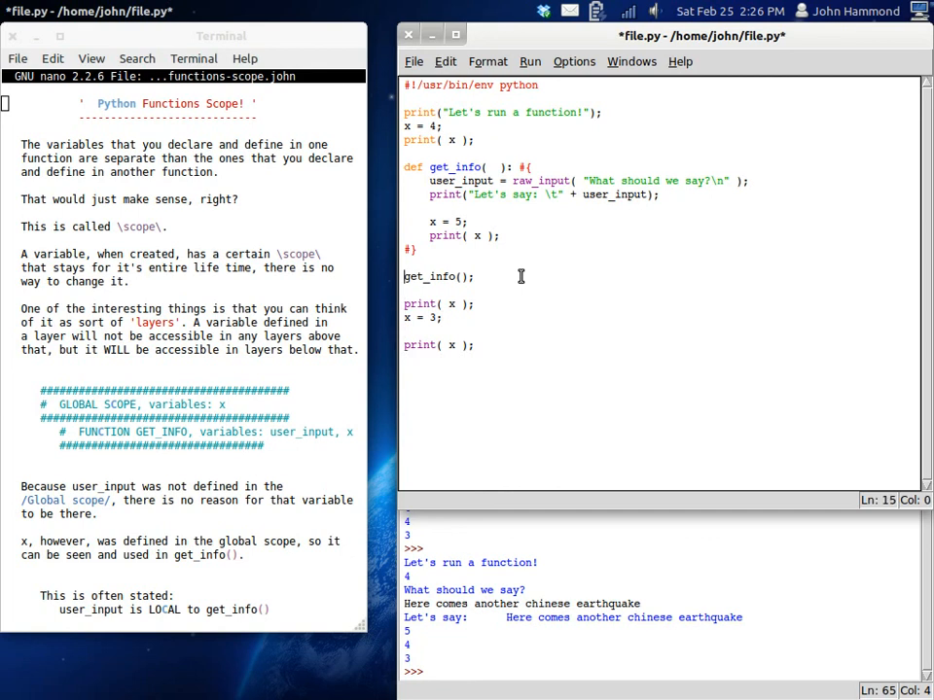
mouse_move(567, 304)
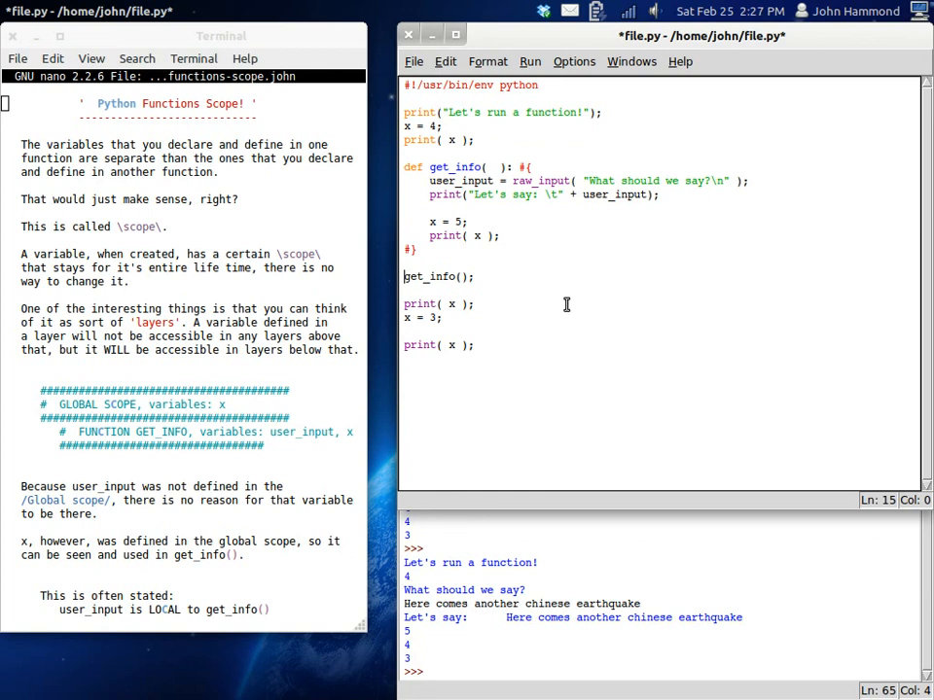